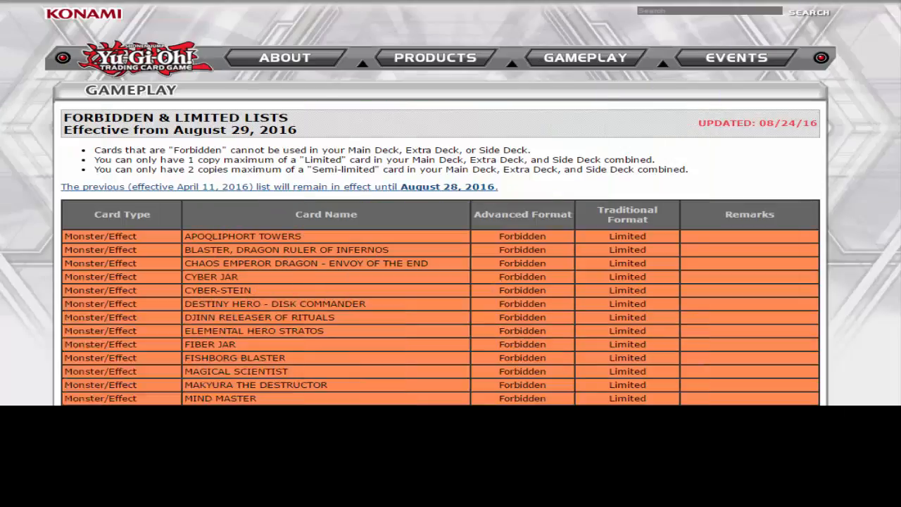
scroll("down", 3)
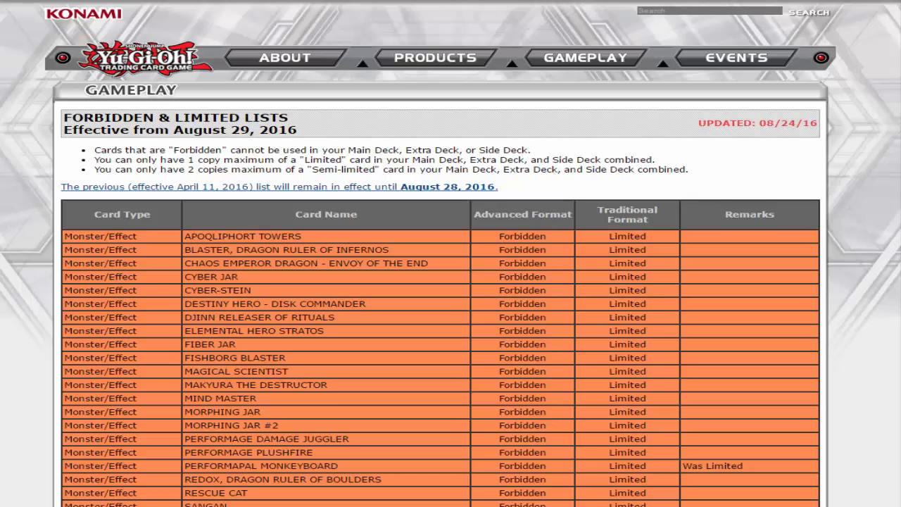
mouse_move(760, 142)
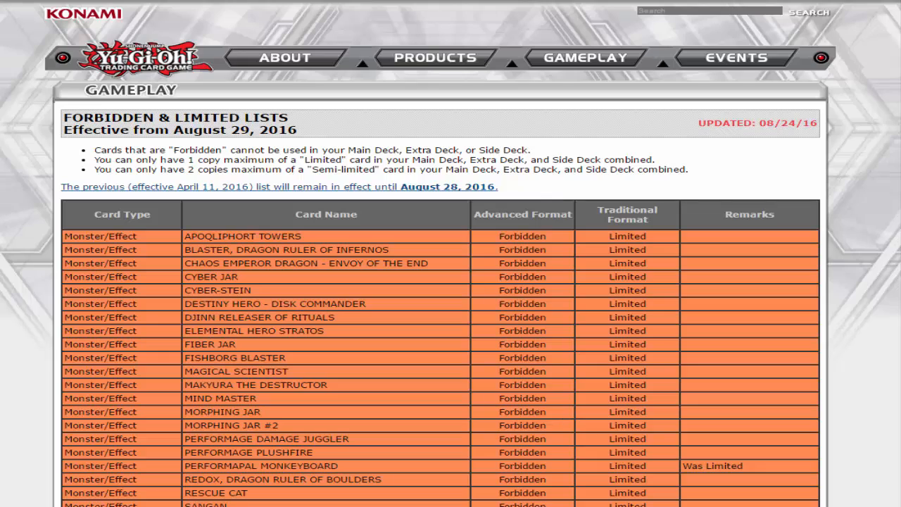
scroll("down", 3)
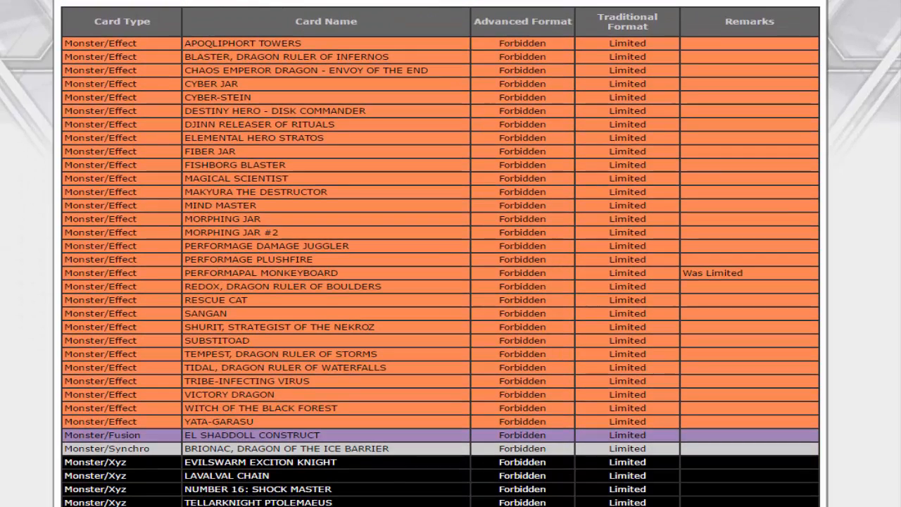
mouse_move(617, 148)
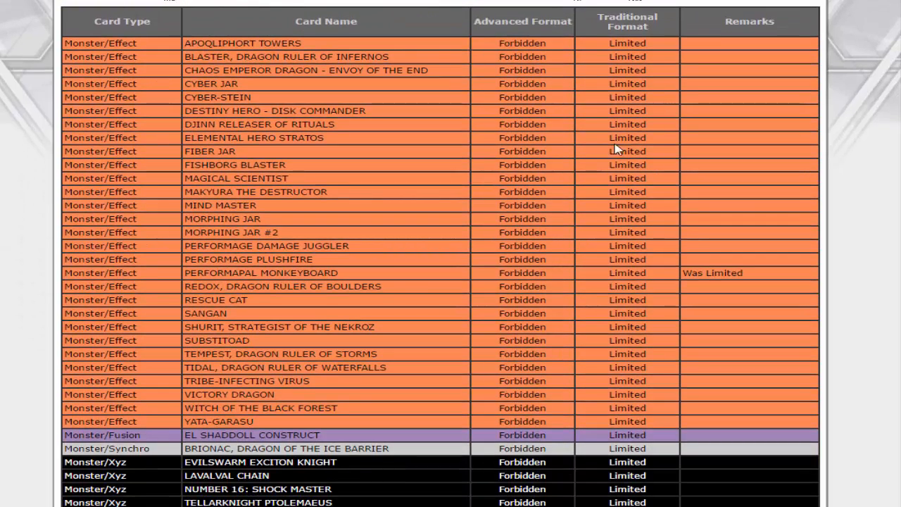
mouse_move(431, 400)
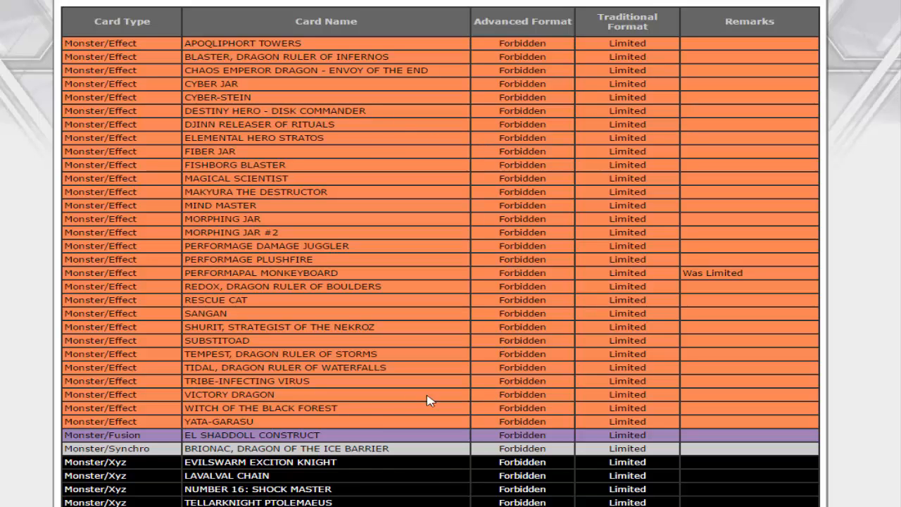
mouse_move(83, 282)
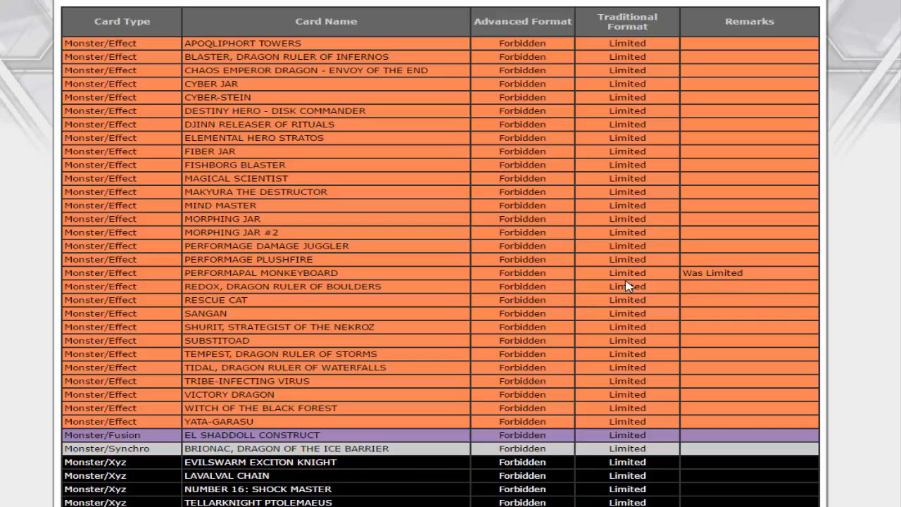
mouse_move(180, 274)
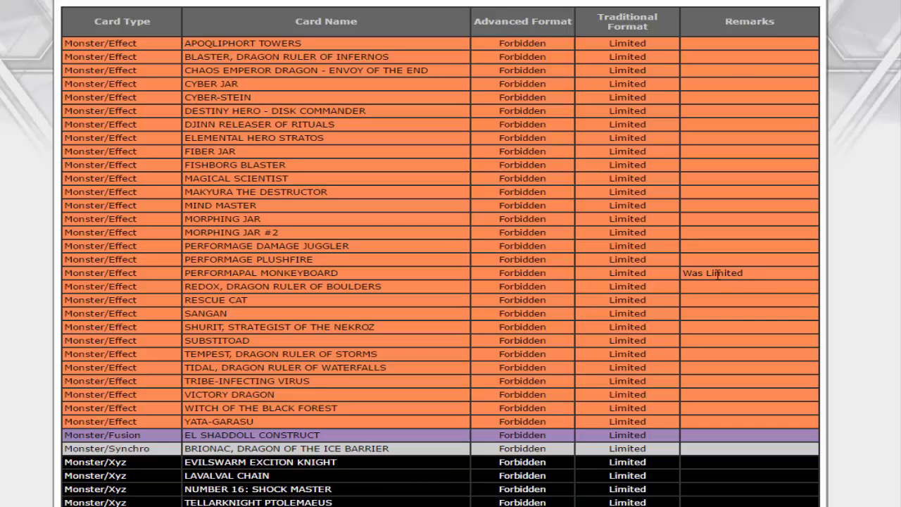
mouse_move(563, 273)
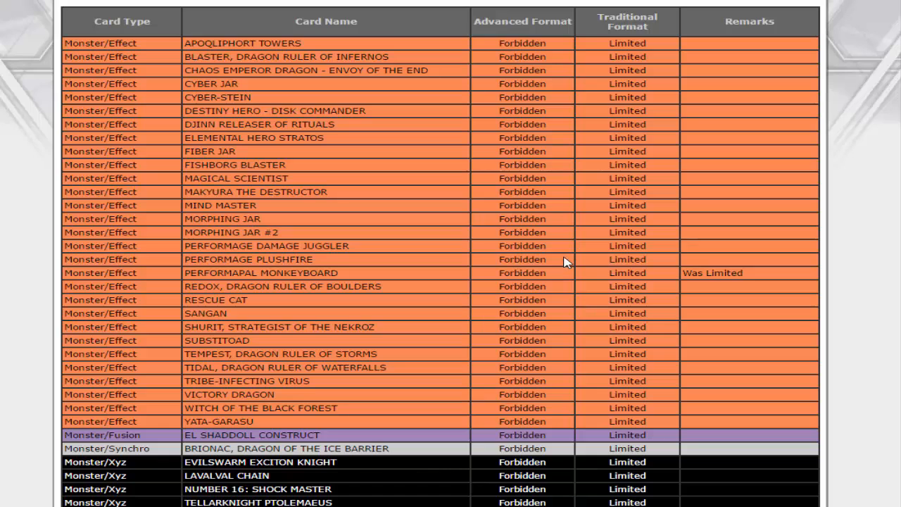
mouse_move(201, 219)
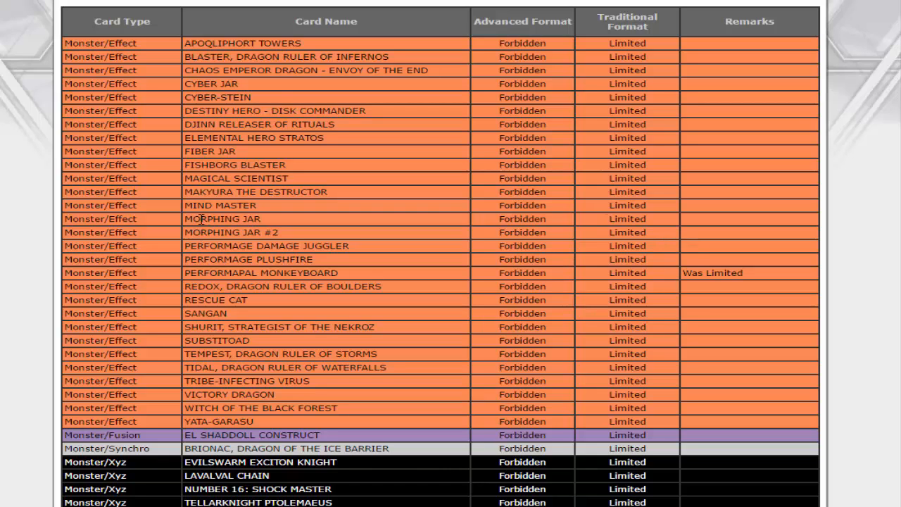
scroll("down", 3)
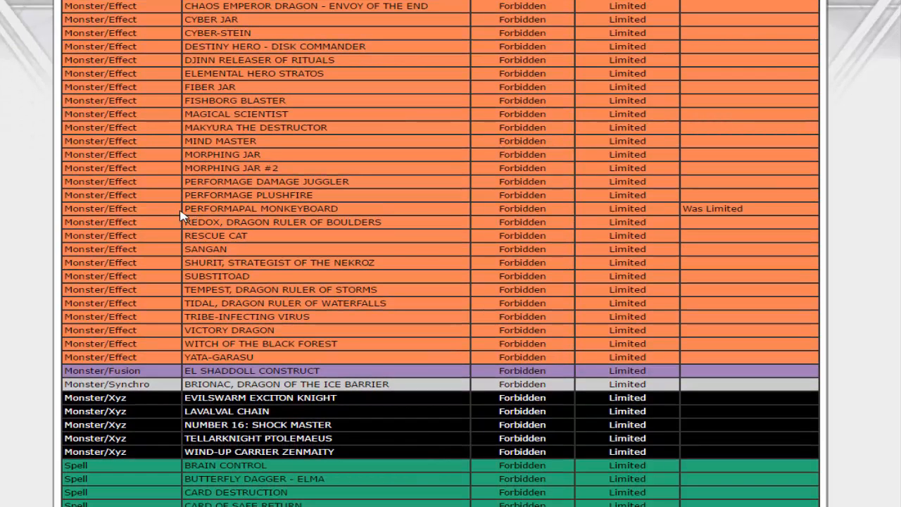
scroll("up", 3)
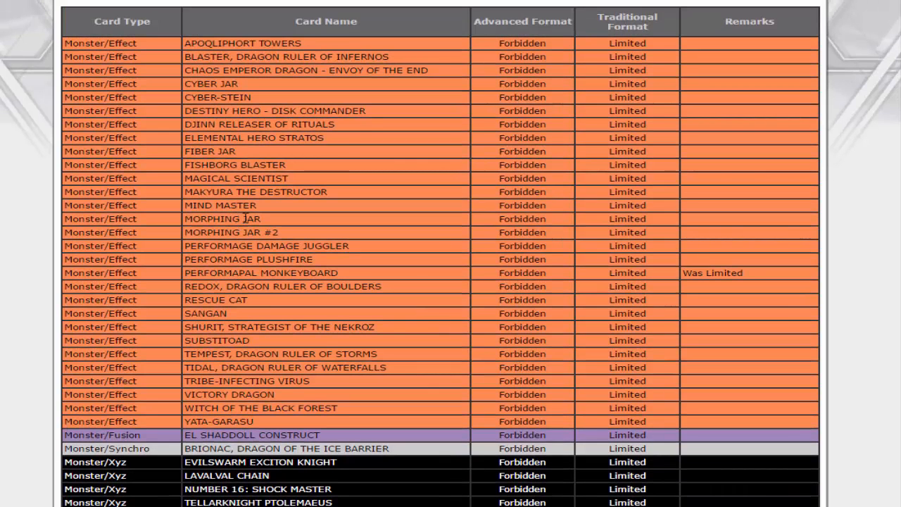
scroll("down", 3)
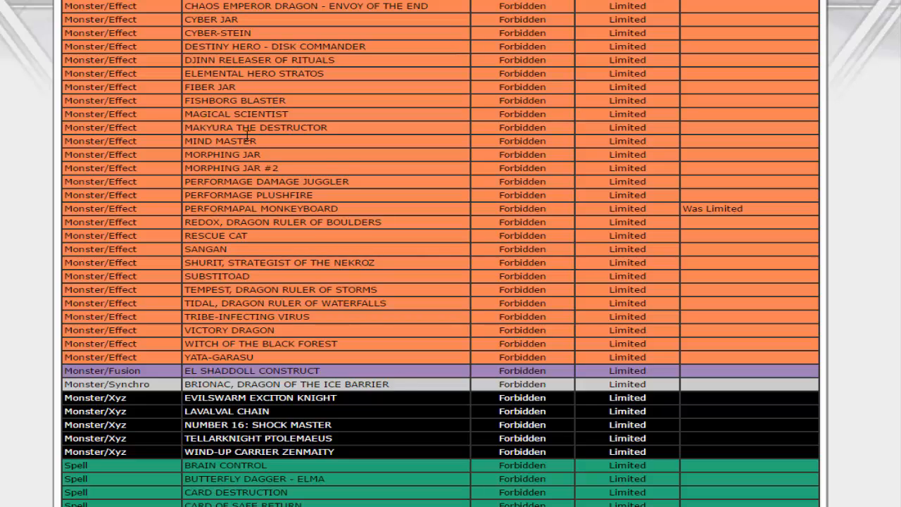
scroll("up", 3)
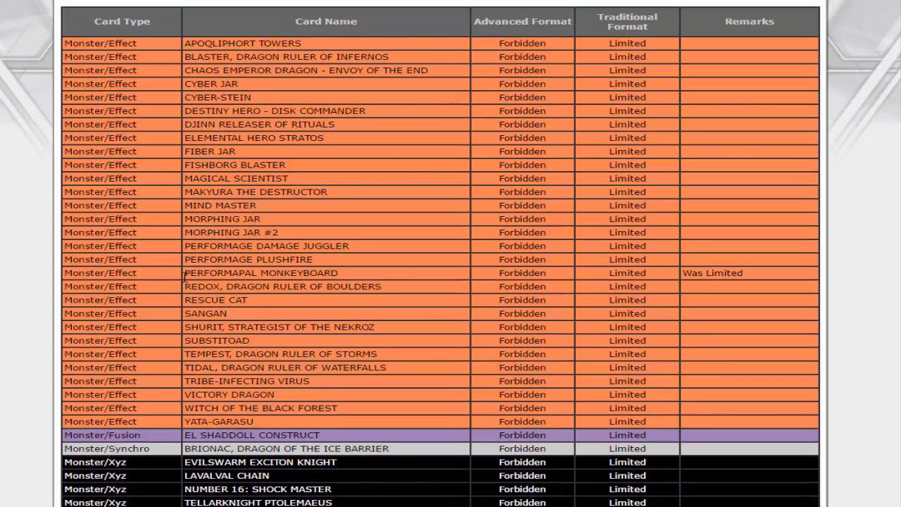
scroll("down", 3)
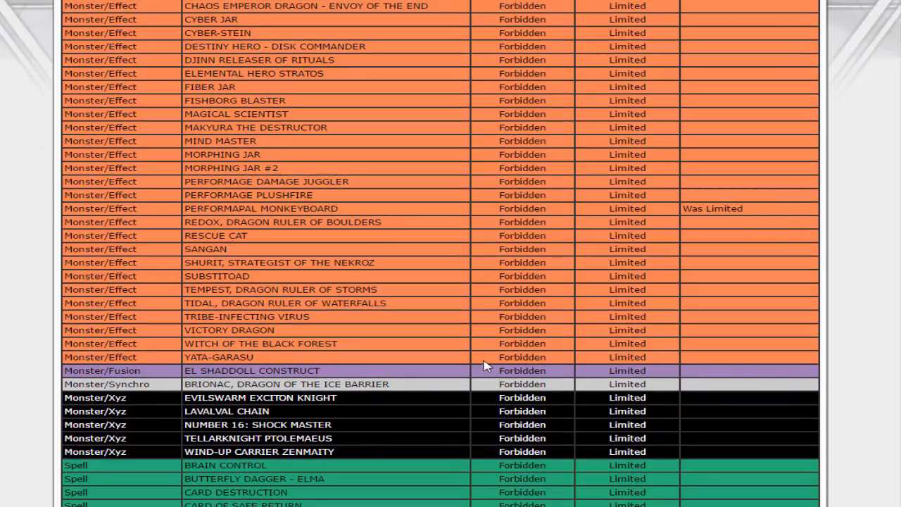
mouse_move(518, 386)
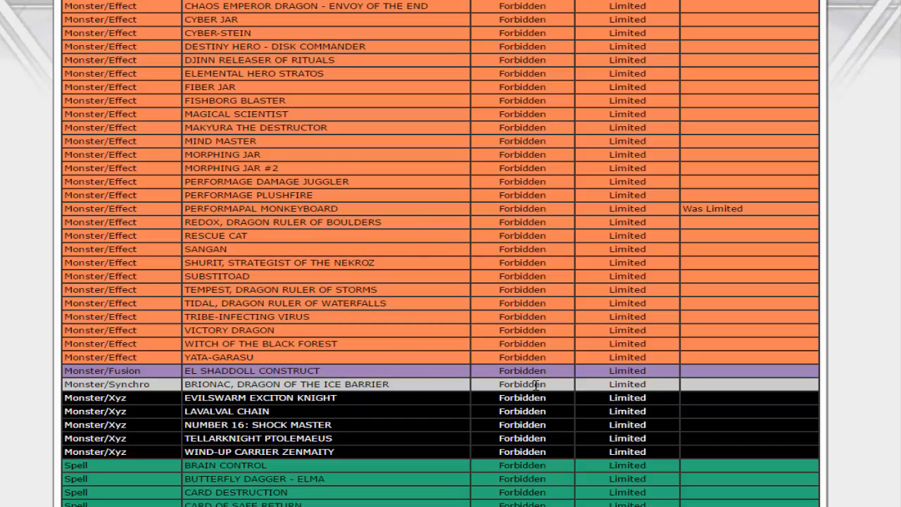
scroll("down", 3)
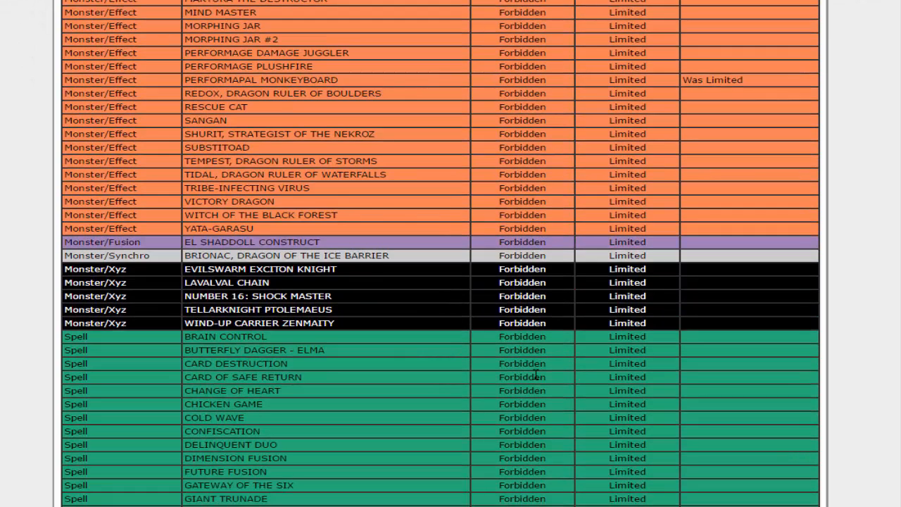
mouse_move(411, 311)
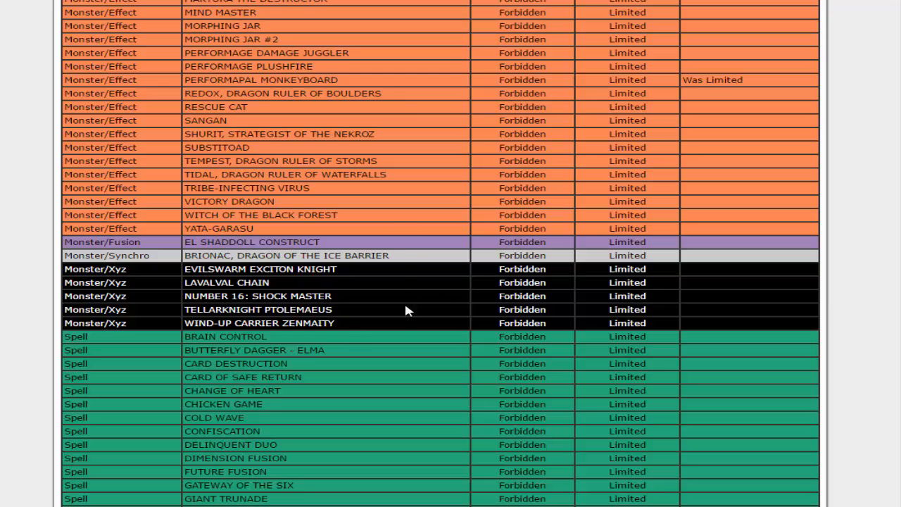
scroll("down", 3)
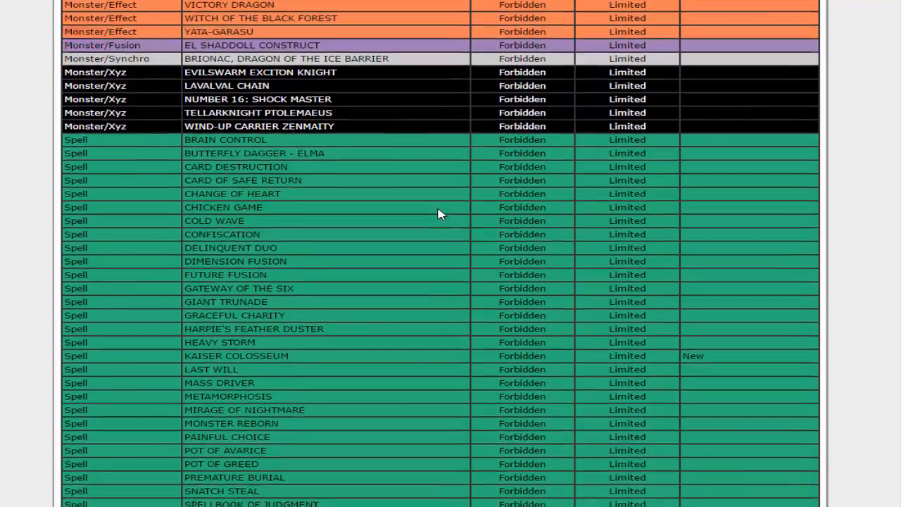
scroll("down", 3)
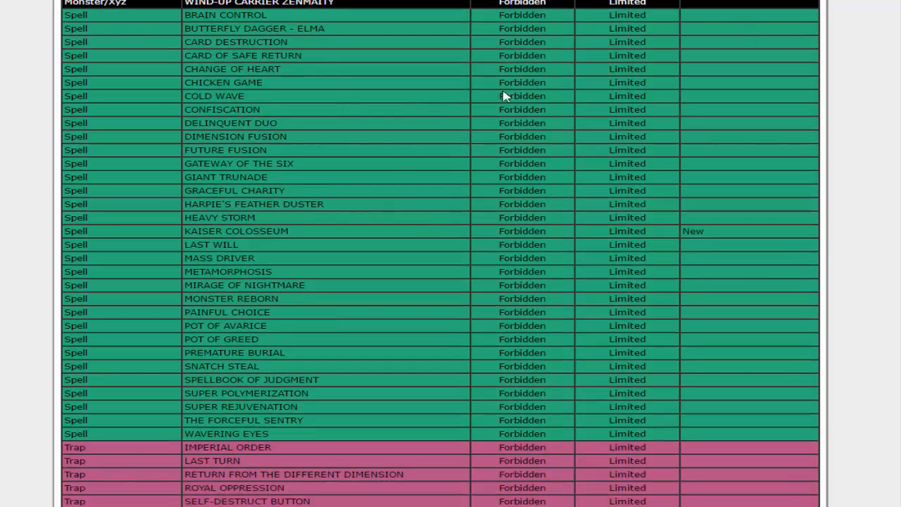
mouse_move(469, 253)
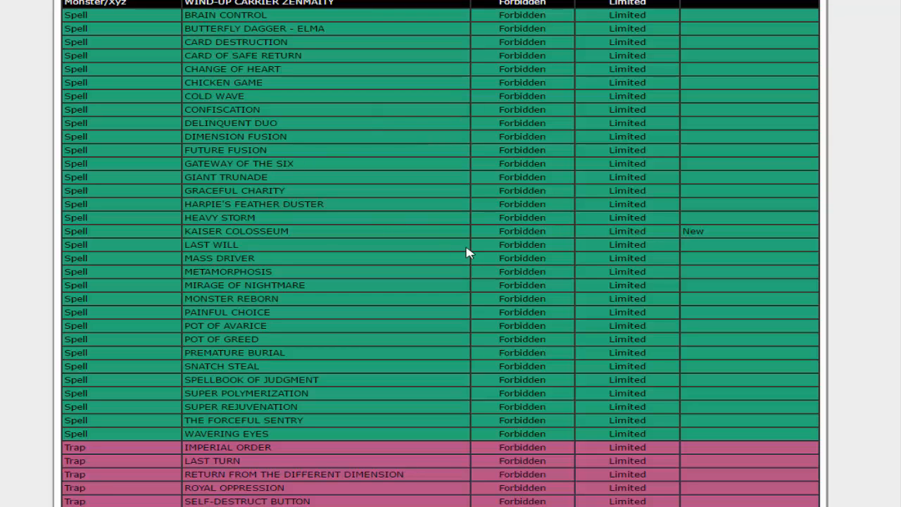
mouse_move(628, 226)
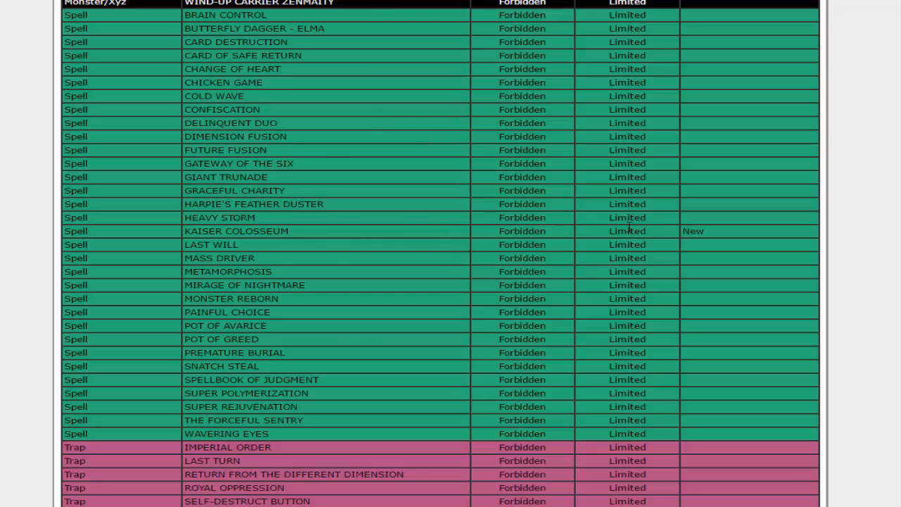
mouse_move(325, 236)
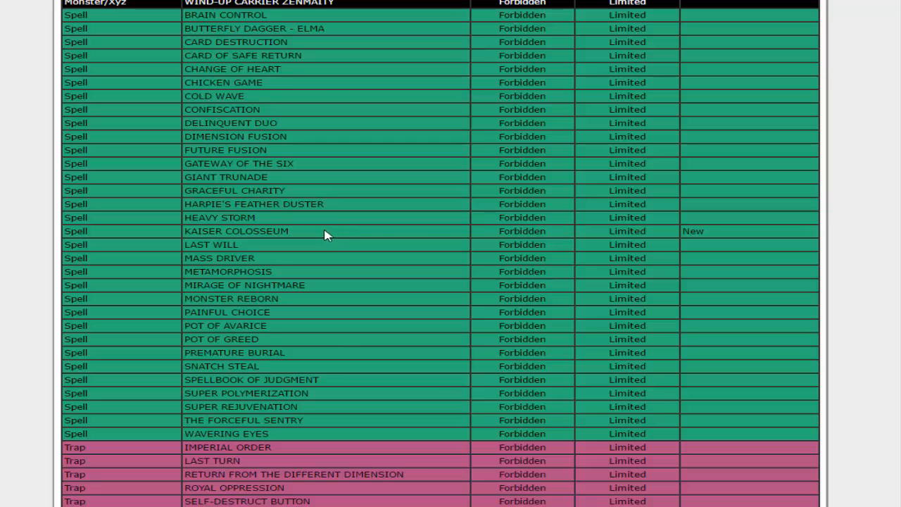
mouse_move(519, 241)
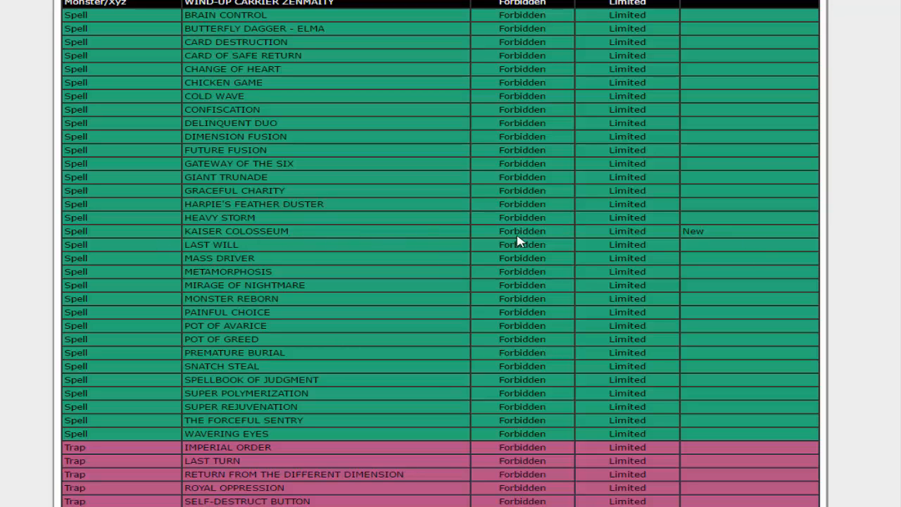
mouse_move(572, 276)
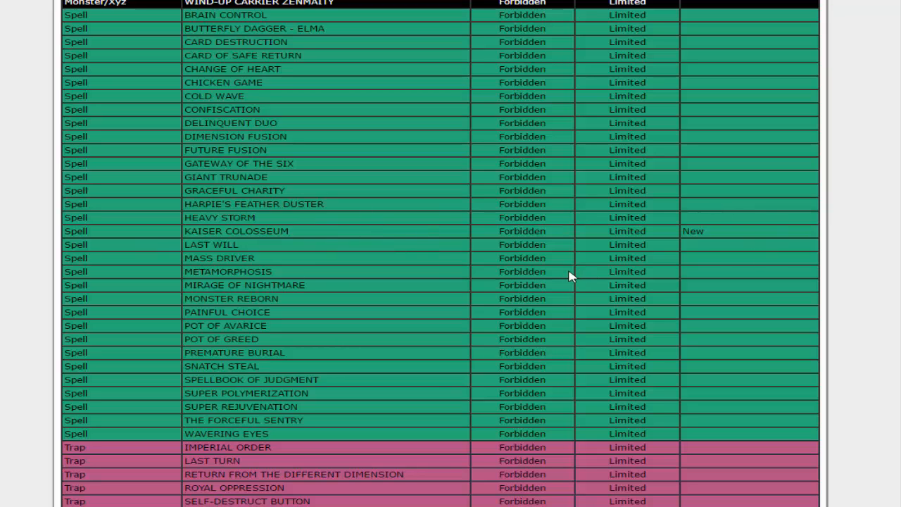
scroll("down", 3)
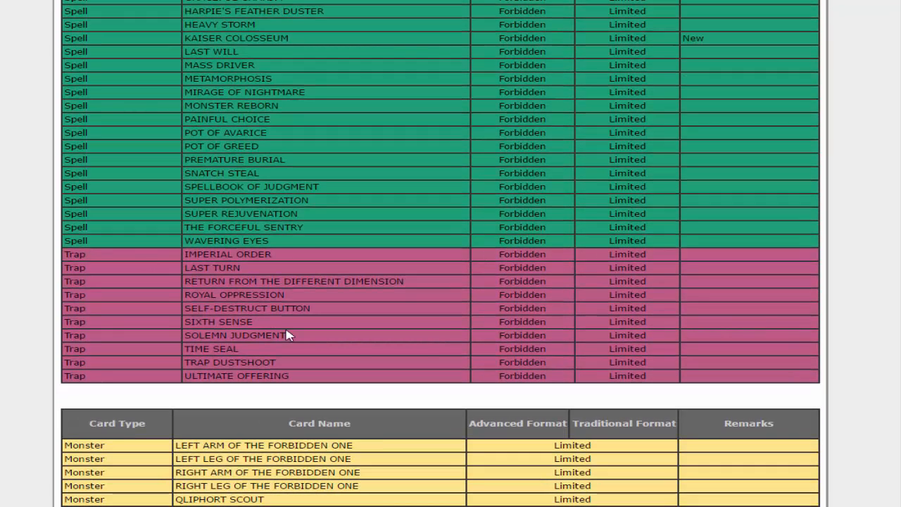
mouse_move(630, 240)
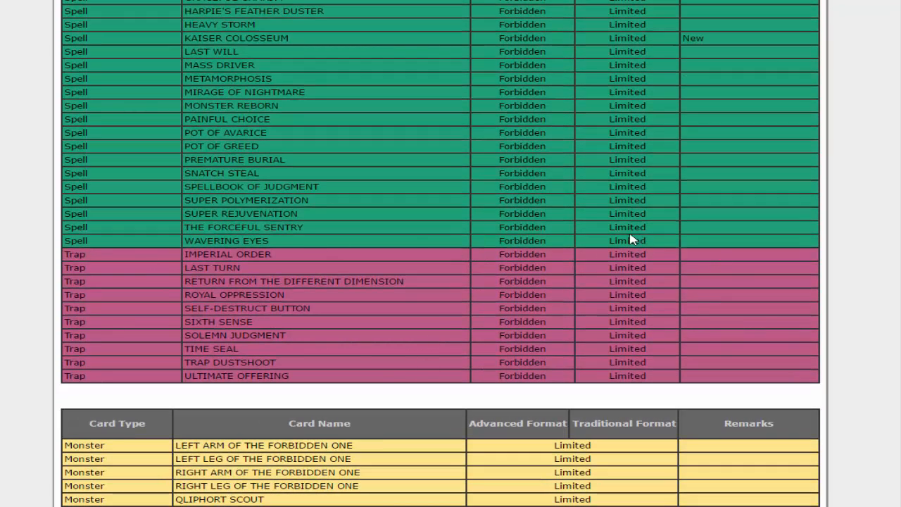
mouse_move(521, 252)
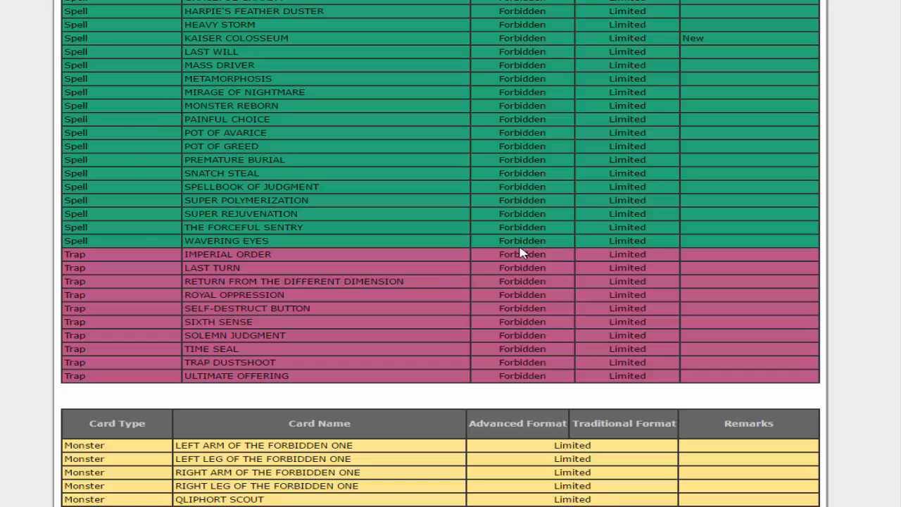
scroll("up", 3)
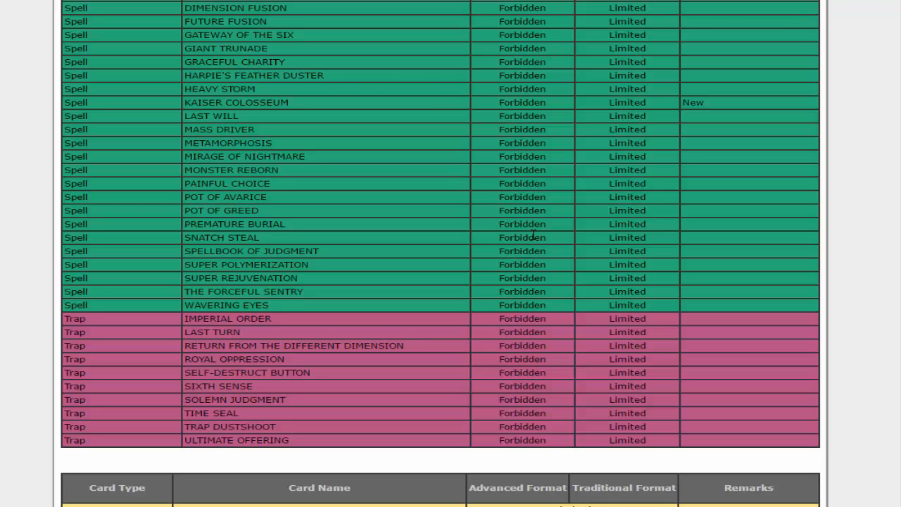
mouse_move(585, 237)
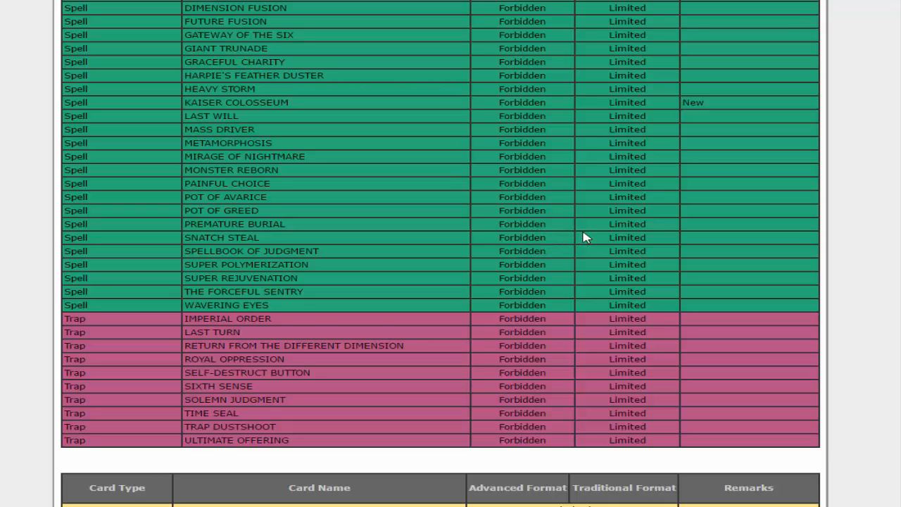
scroll("down", 3)
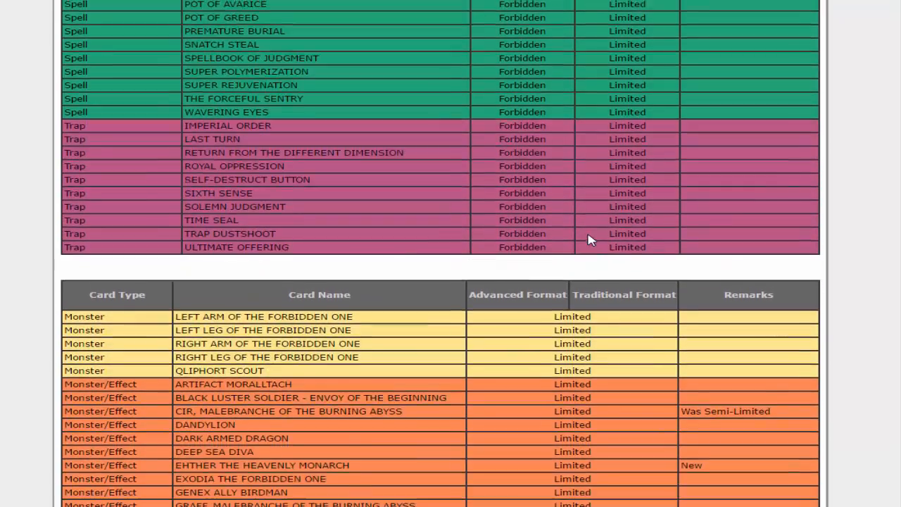
scroll("down", 3)
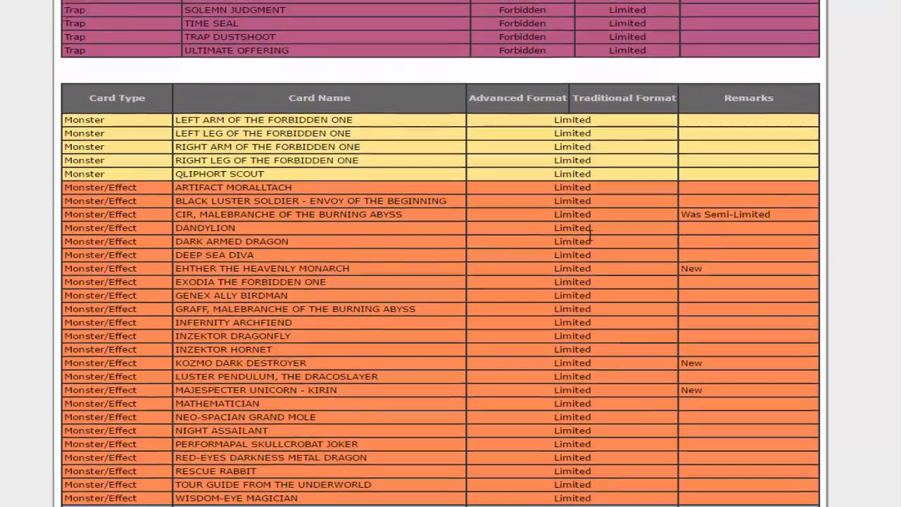
scroll("down", 3)
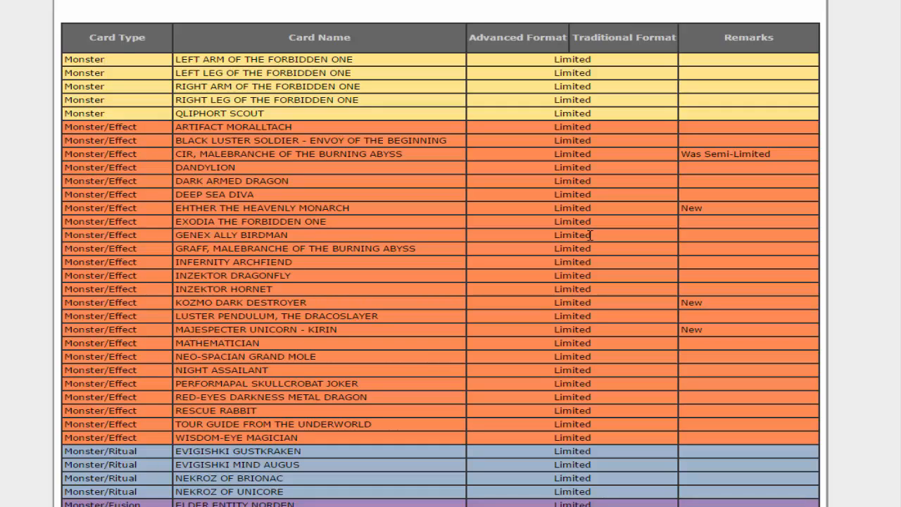
mouse_move(201, 36)
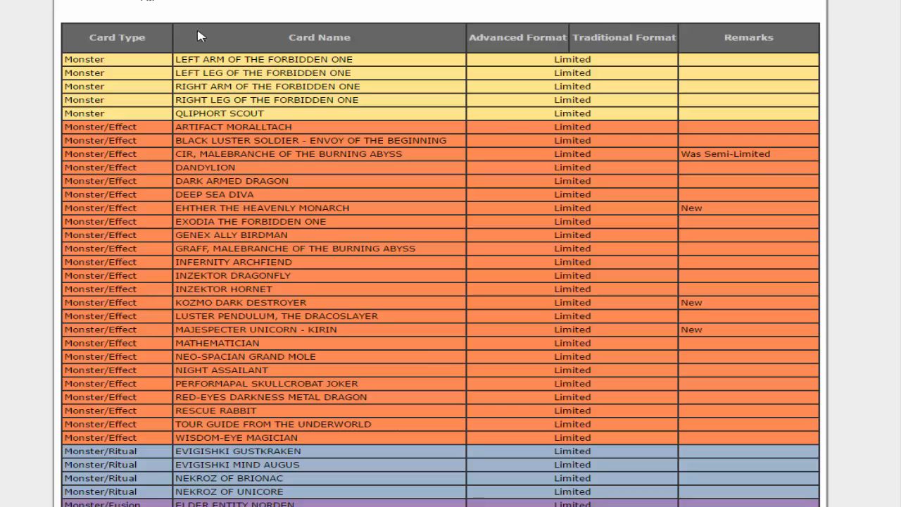
mouse_move(541, 56)
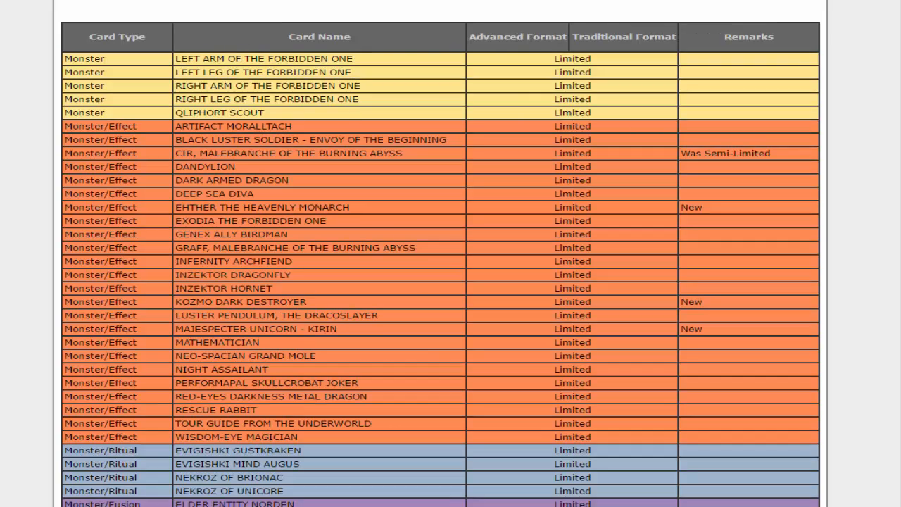
scroll("down", 3)
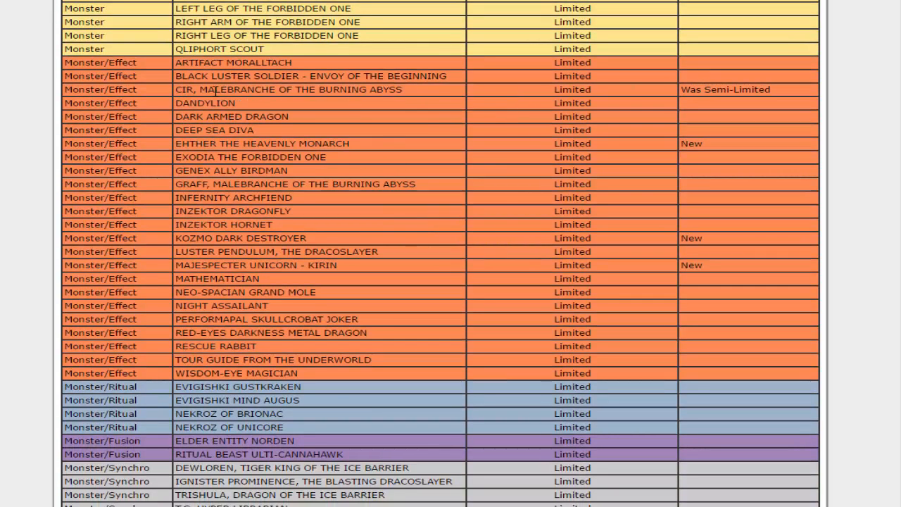
mouse_move(574, 99)
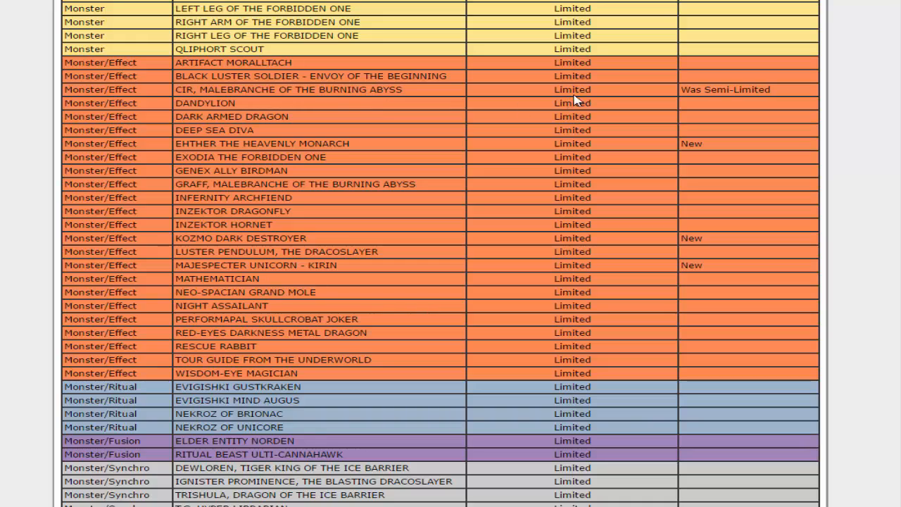
mouse_move(581, 170)
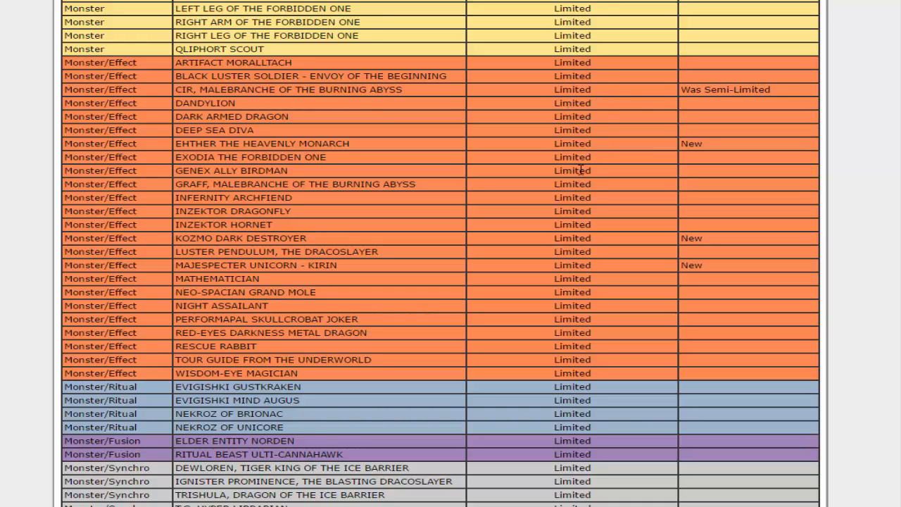
mouse_move(323, 142)
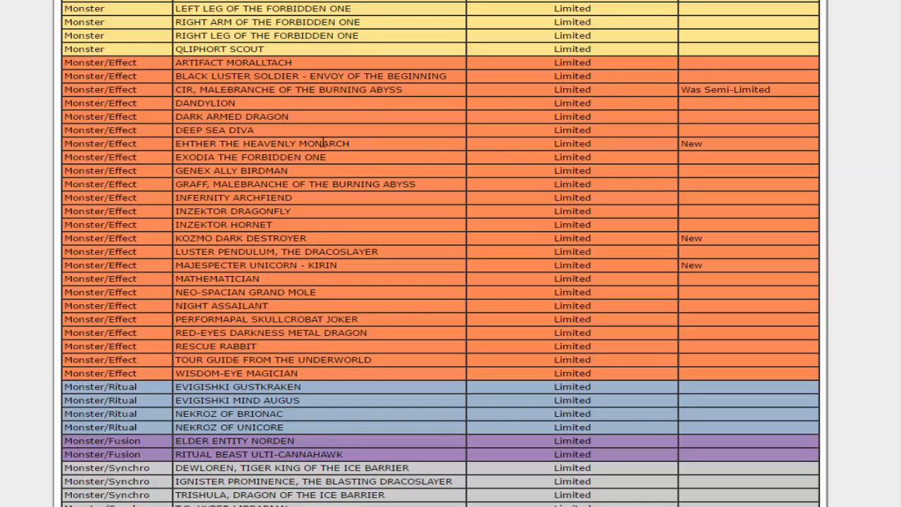
mouse_move(472, 148)
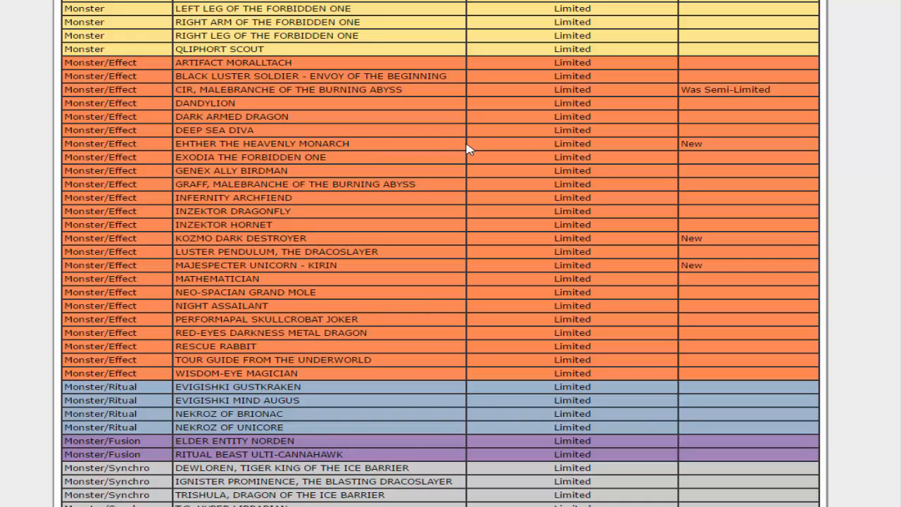
mouse_move(662, 147)
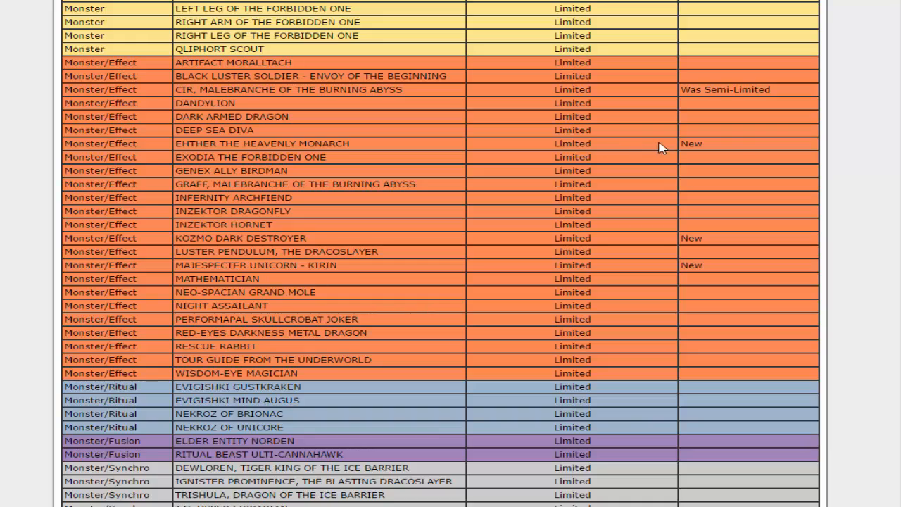
mouse_move(725, 148)
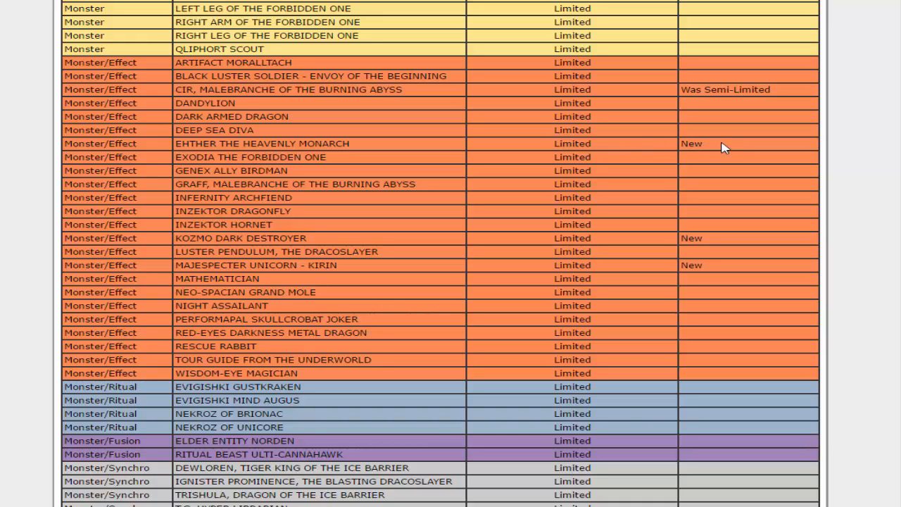
mouse_move(509, 146)
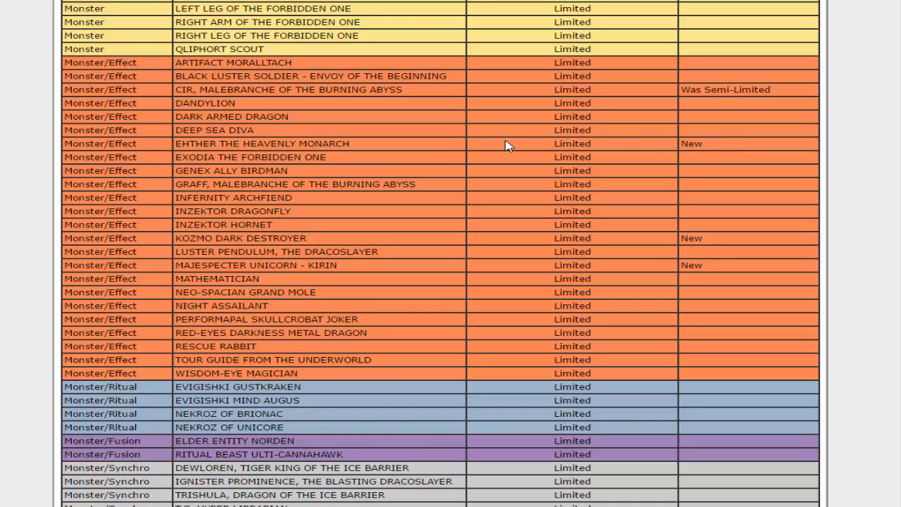
mouse_move(214, 251)
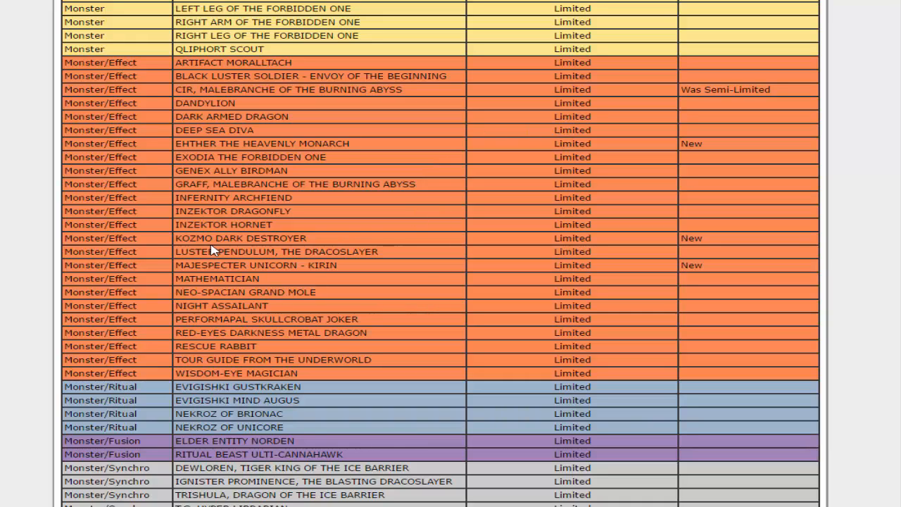
mouse_move(195, 238)
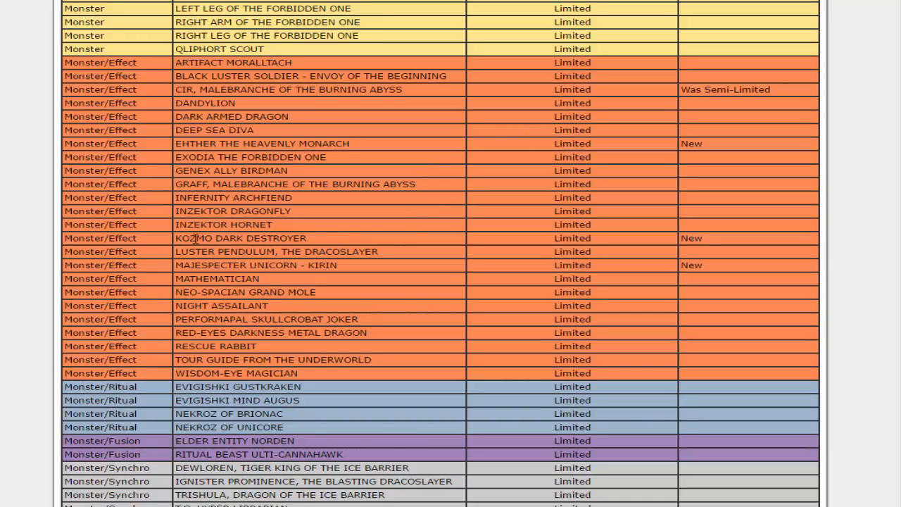
mouse_move(346, 246)
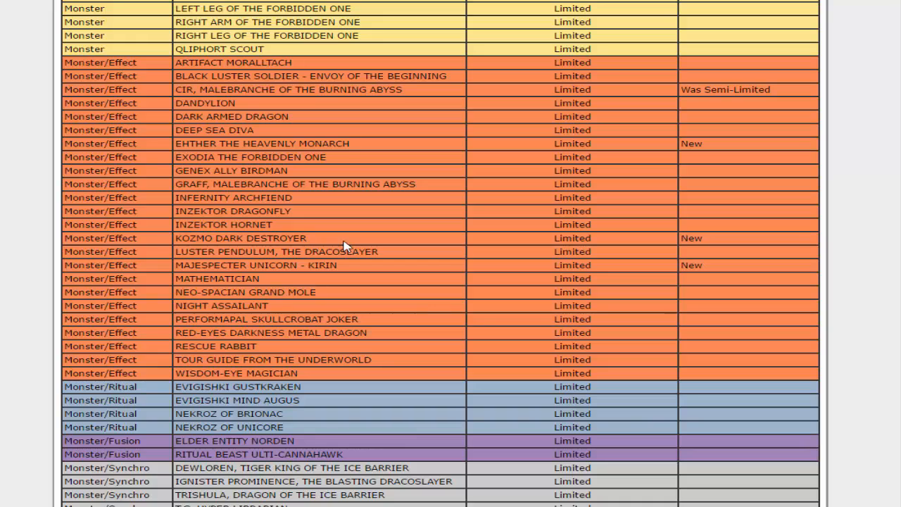
mouse_move(579, 239)
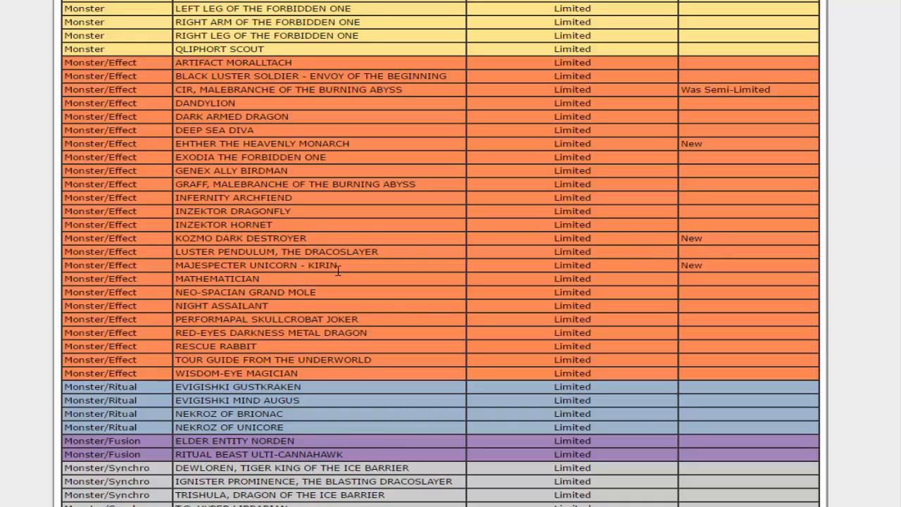
mouse_move(359, 267)
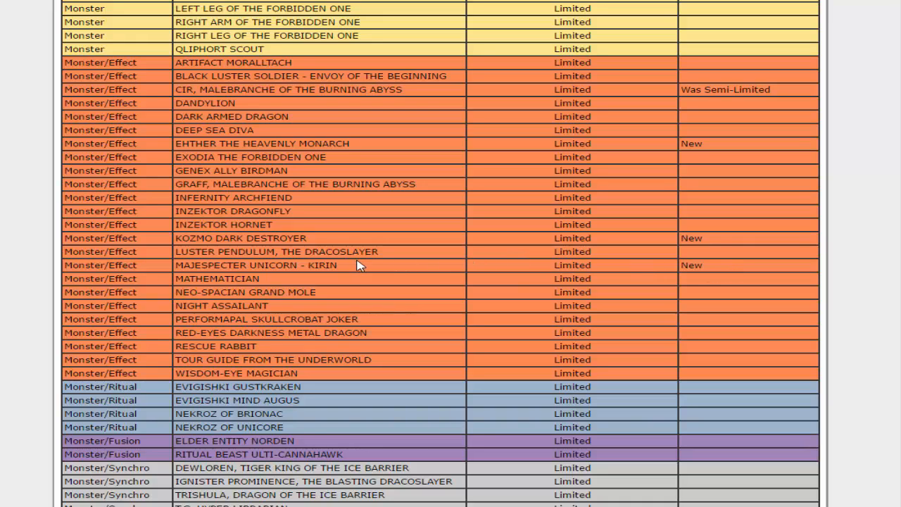
mouse_move(340, 271)
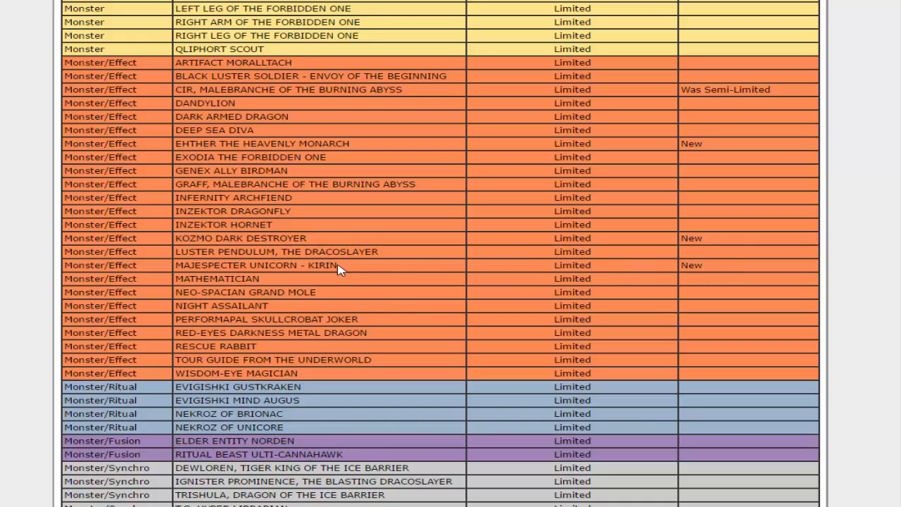
mouse_move(337, 267)
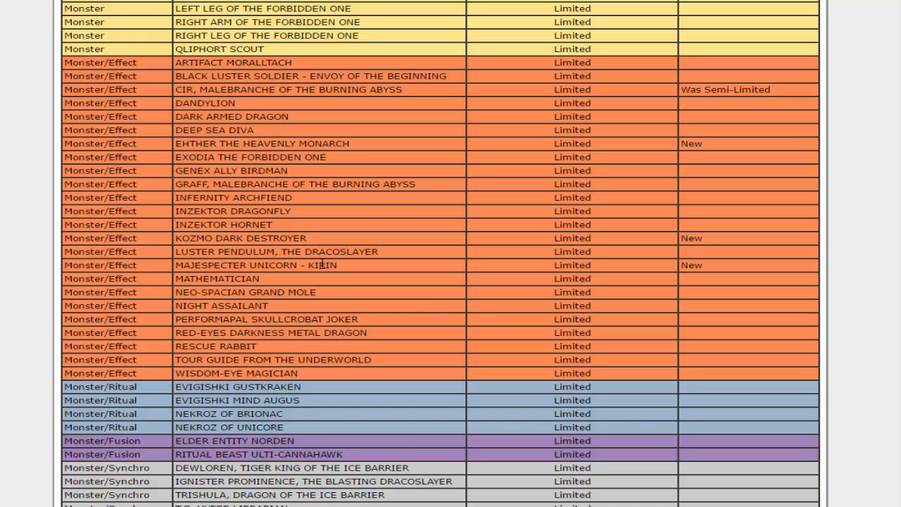
mouse_move(169, 275)
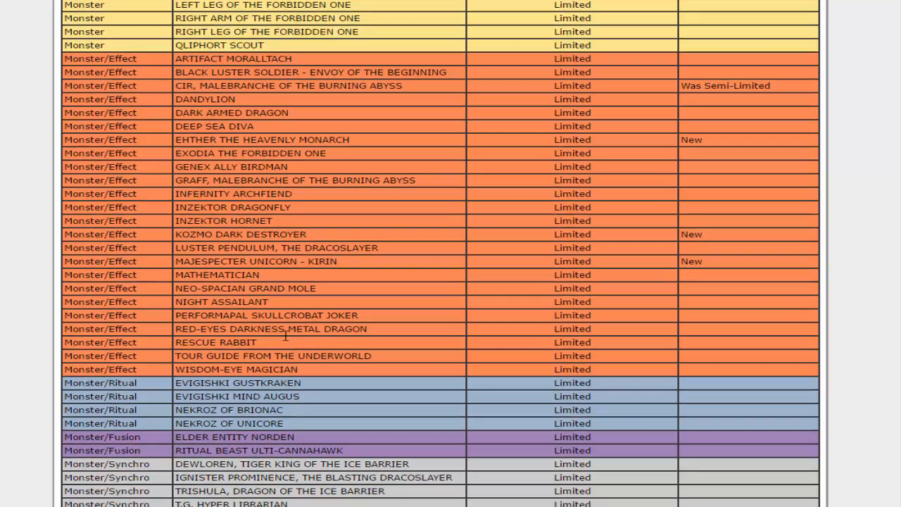
scroll("down", 3)
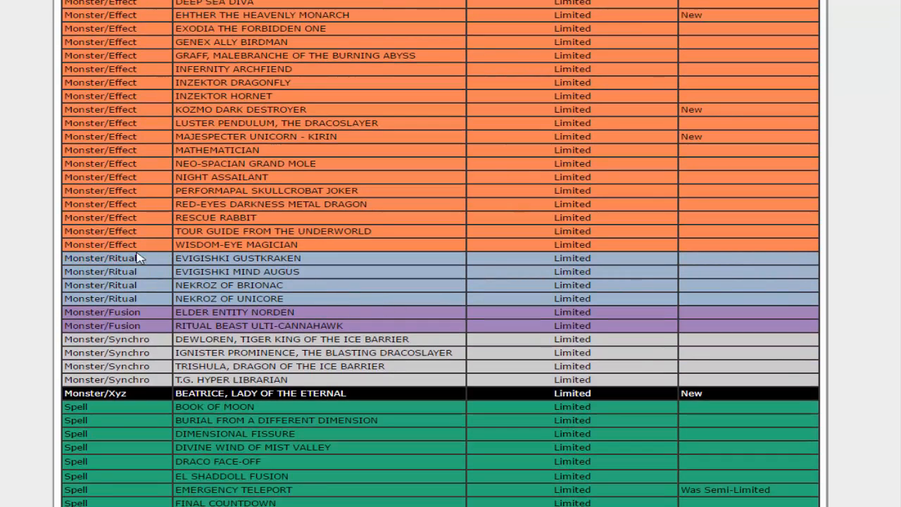
mouse_move(98, 336)
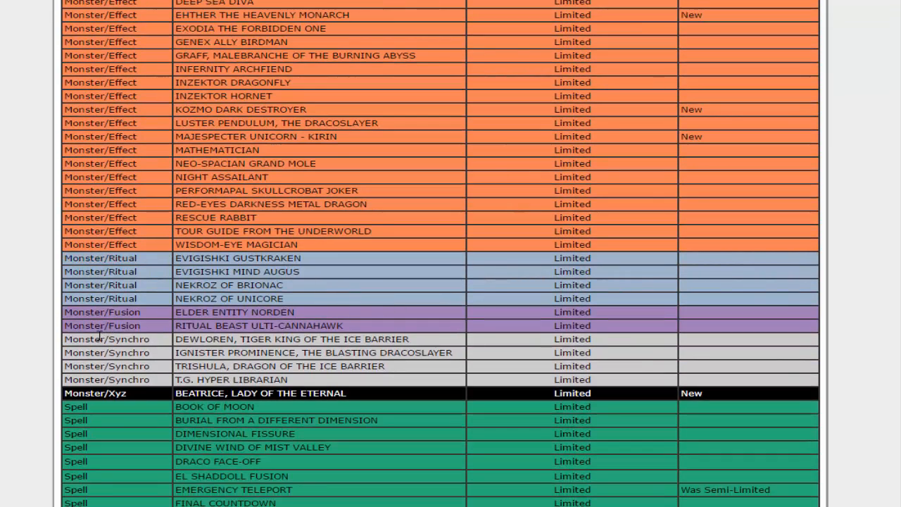
mouse_move(366, 415)
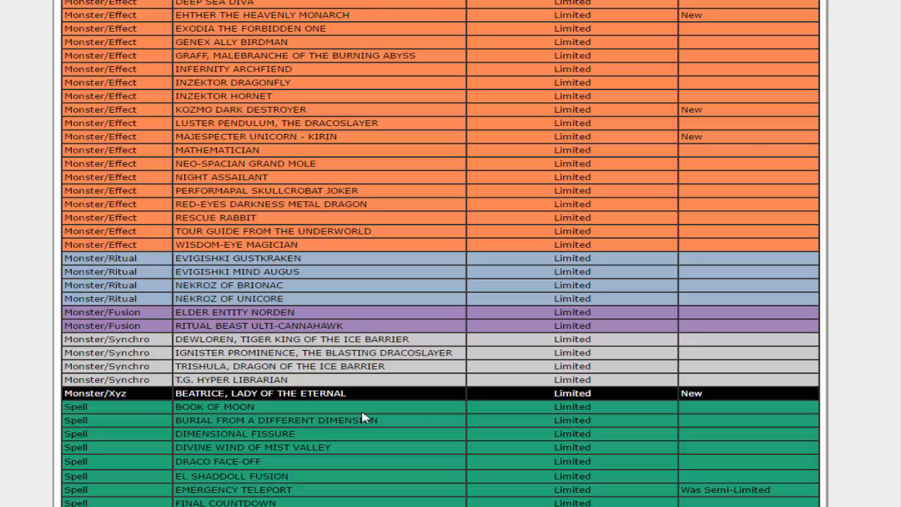
scroll("down", 3)
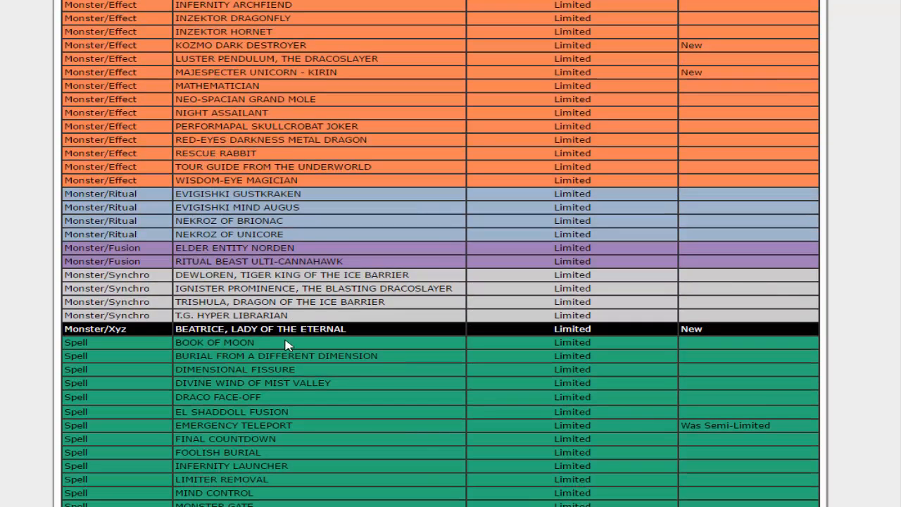
mouse_move(359, 332)
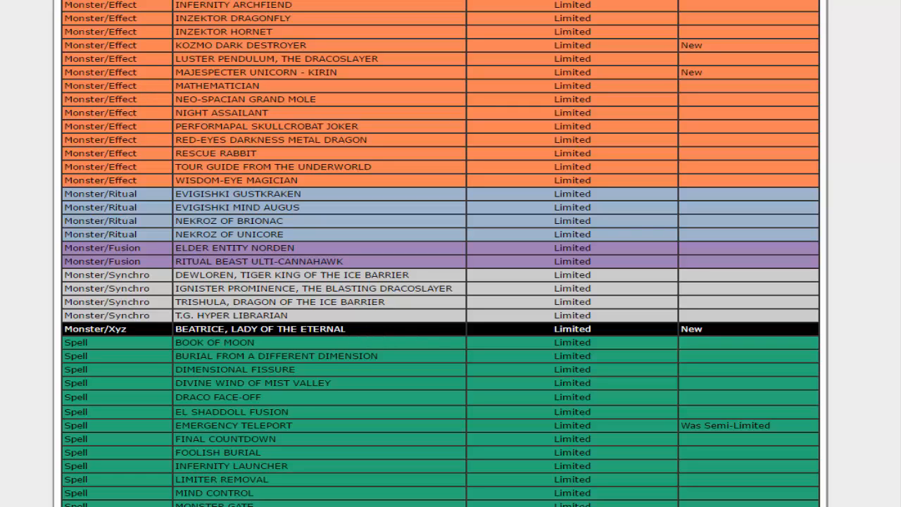
mouse_move(618, 333)
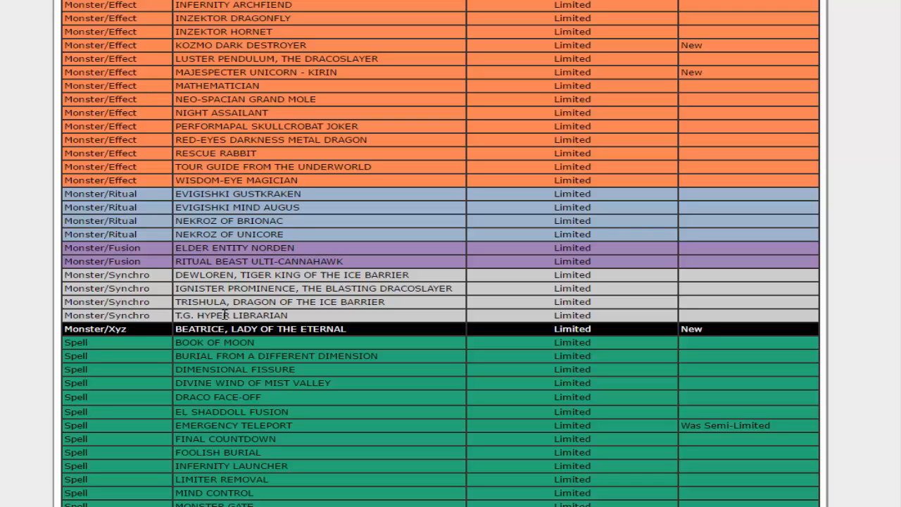
mouse_move(408, 269)
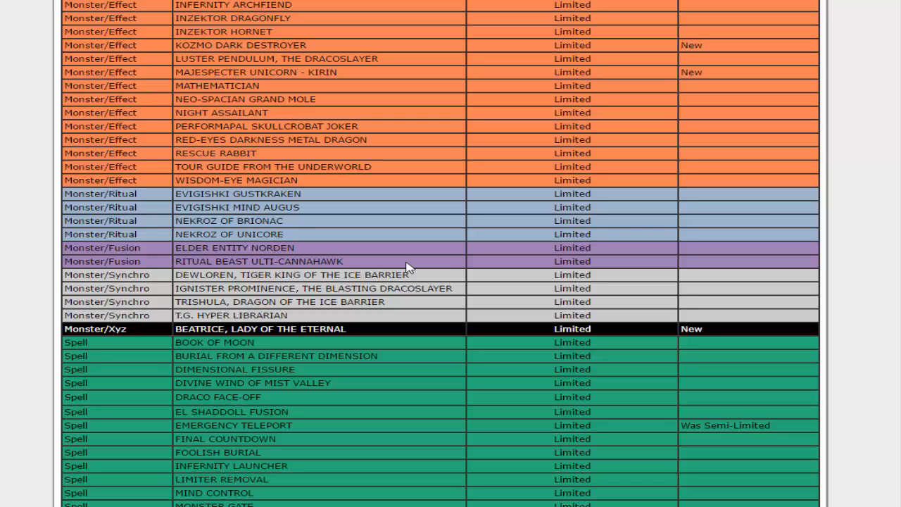
scroll("up", 3)
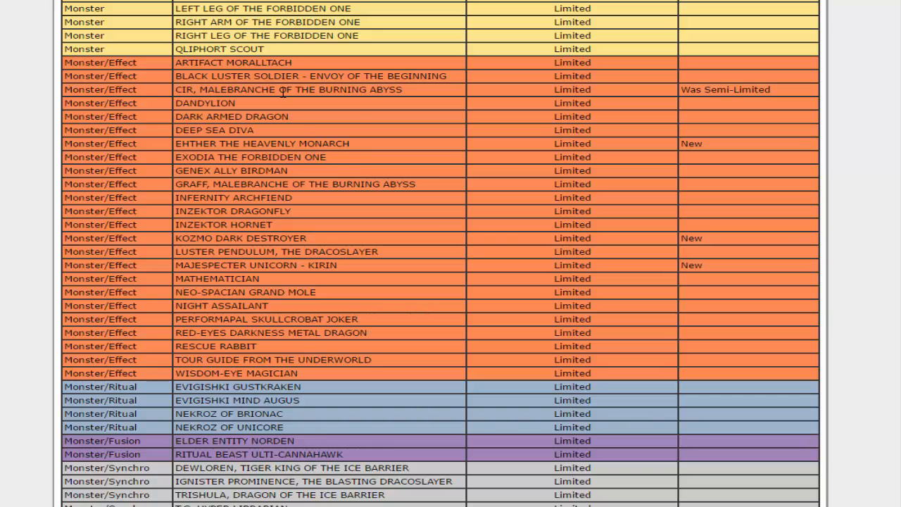
scroll("down", 3)
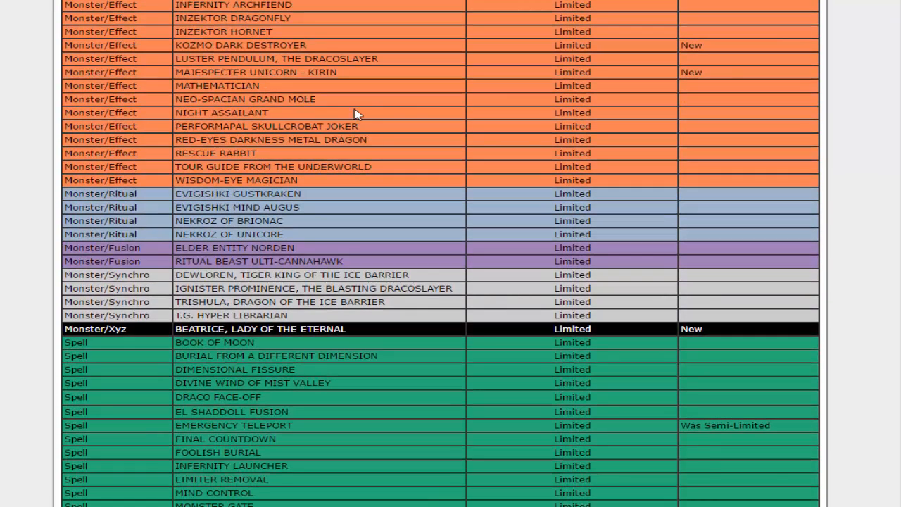
mouse_move(759, 141)
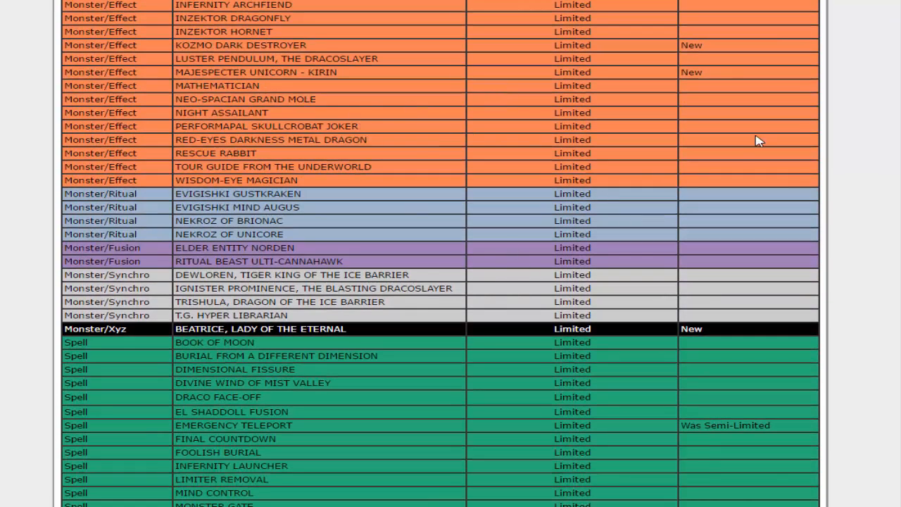
mouse_move(573, 139)
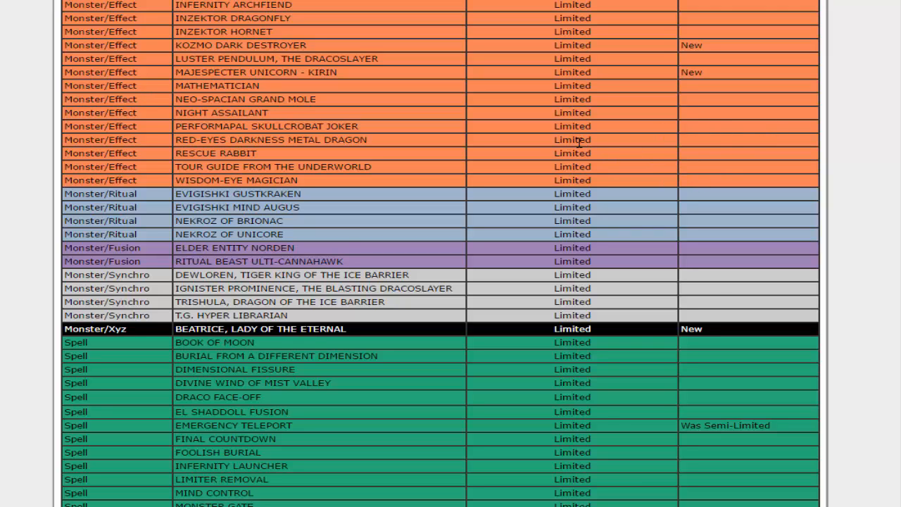
scroll("down", 3)
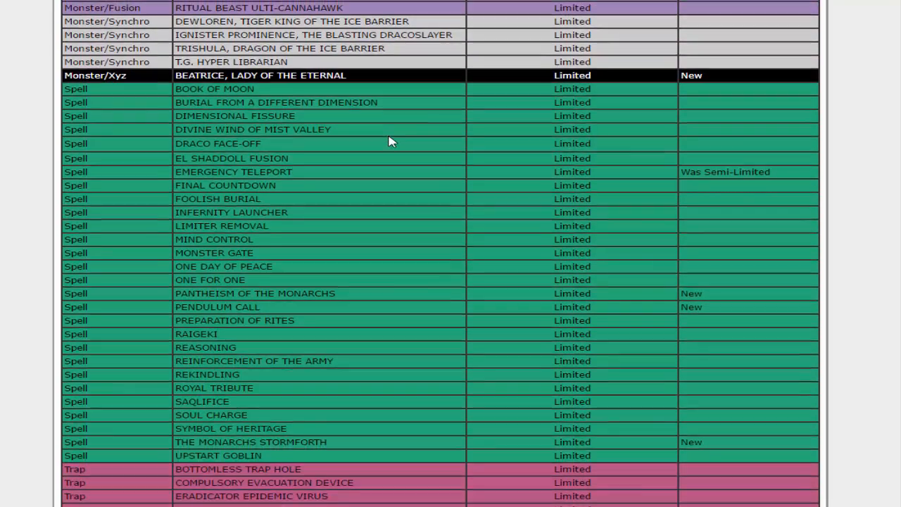
scroll("down", 3)
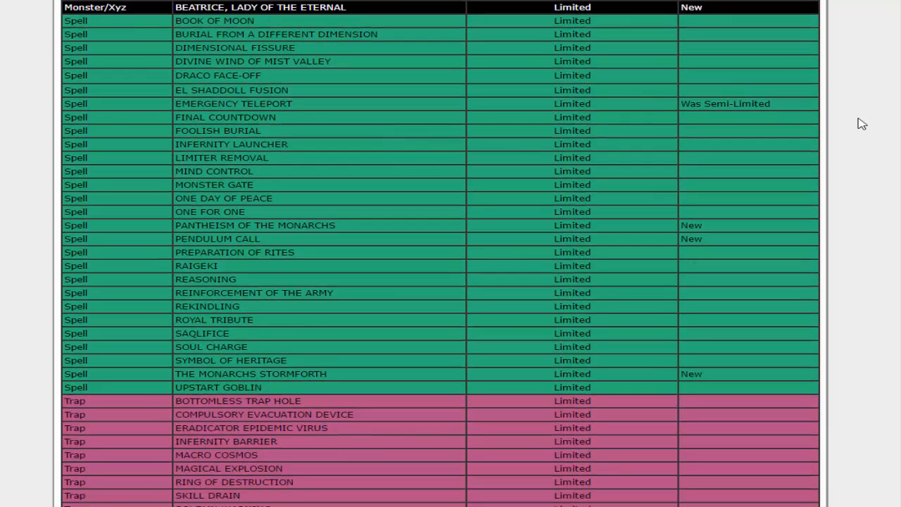
mouse_move(395, 110)
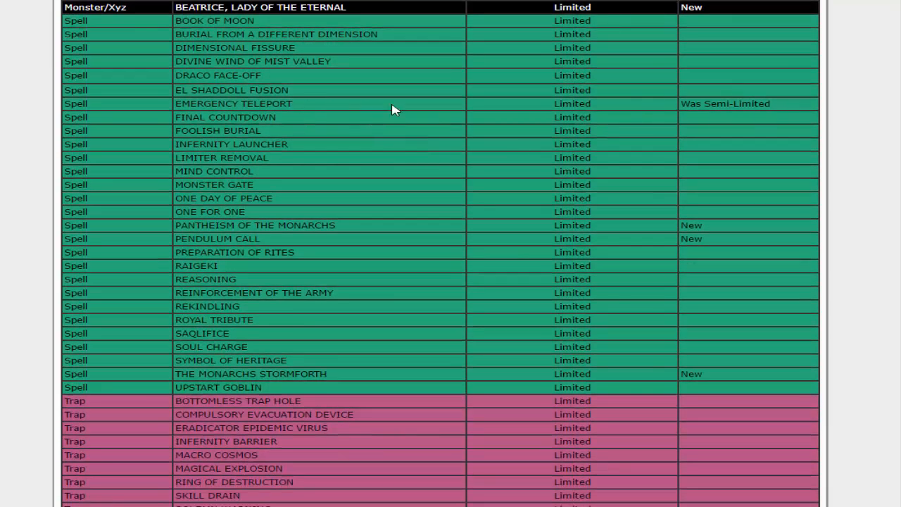
mouse_move(738, 102)
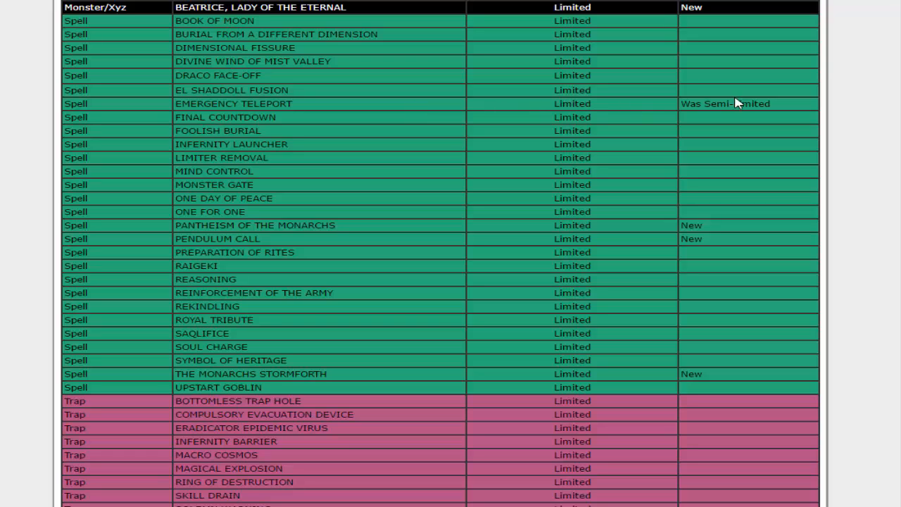
mouse_move(745, 120)
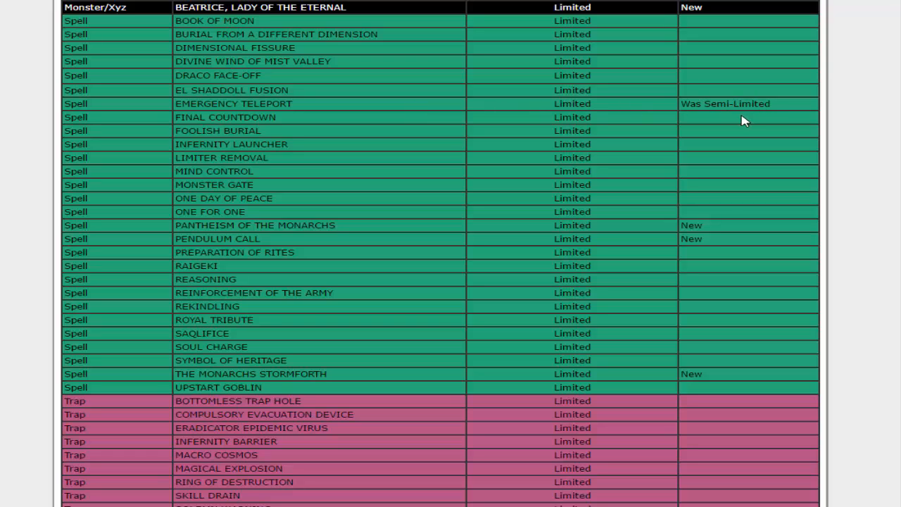
mouse_move(417, 240)
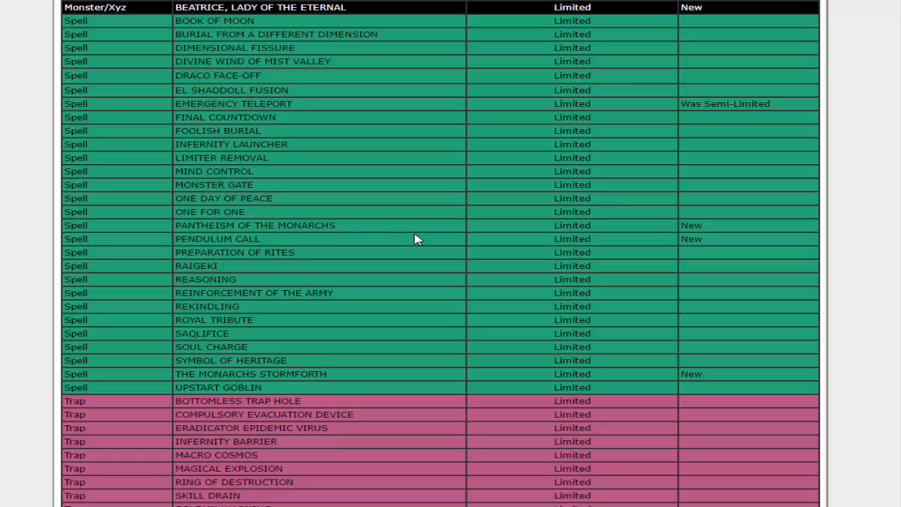
mouse_move(338, 232)
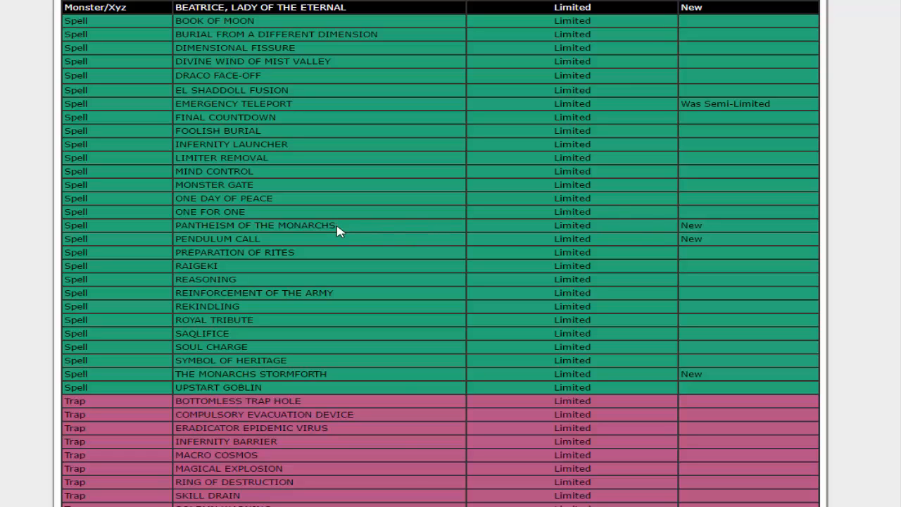
mouse_move(303, 222)
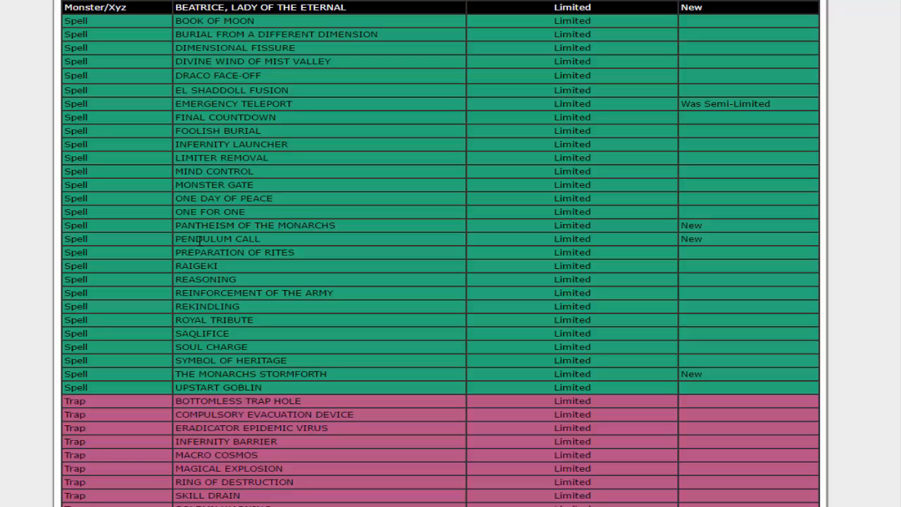
mouse_move(274, 238)
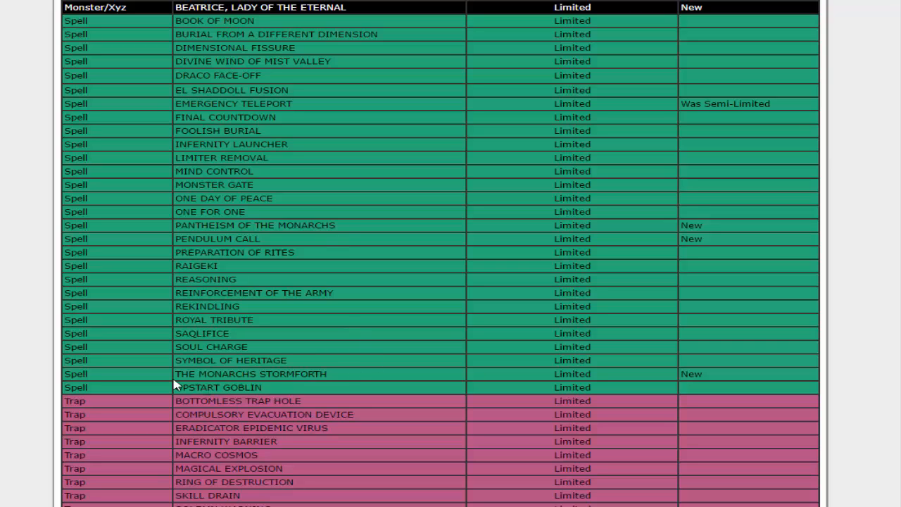
mouse_move(560, 384)
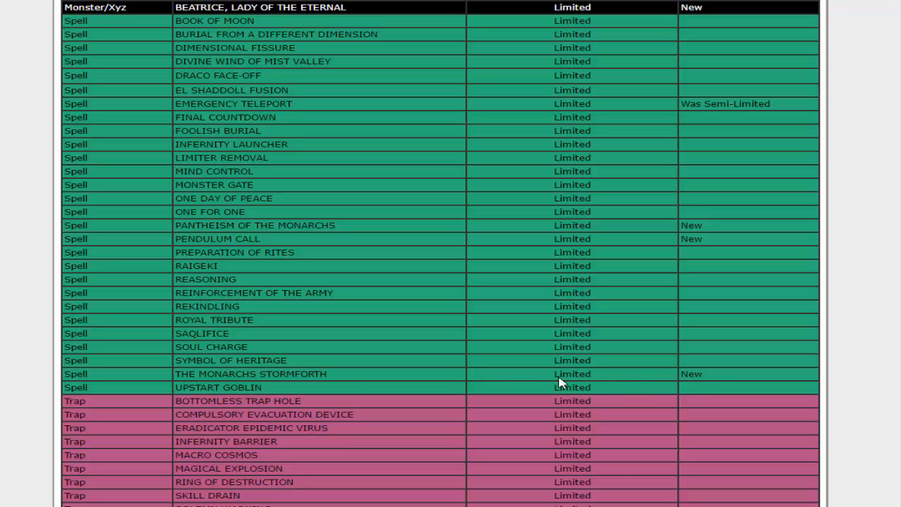
mouse_move(411, 219)
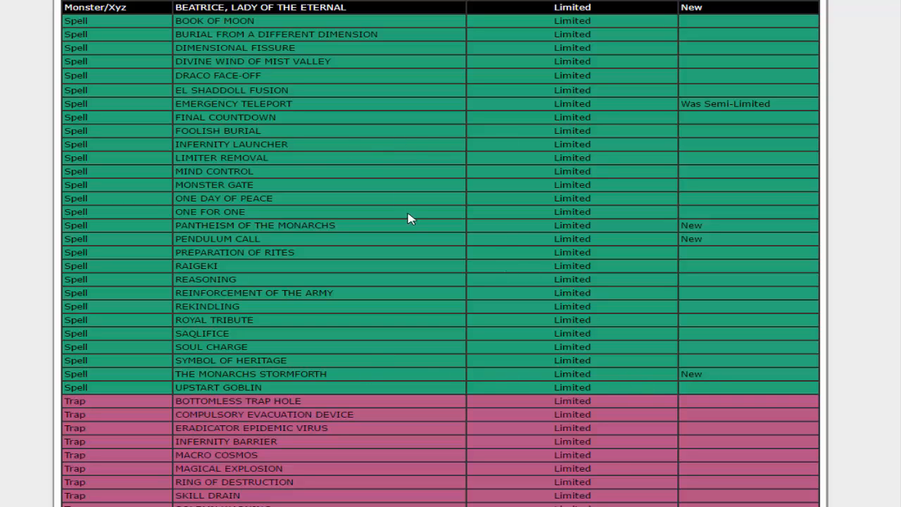
mouse_move(278, 226)
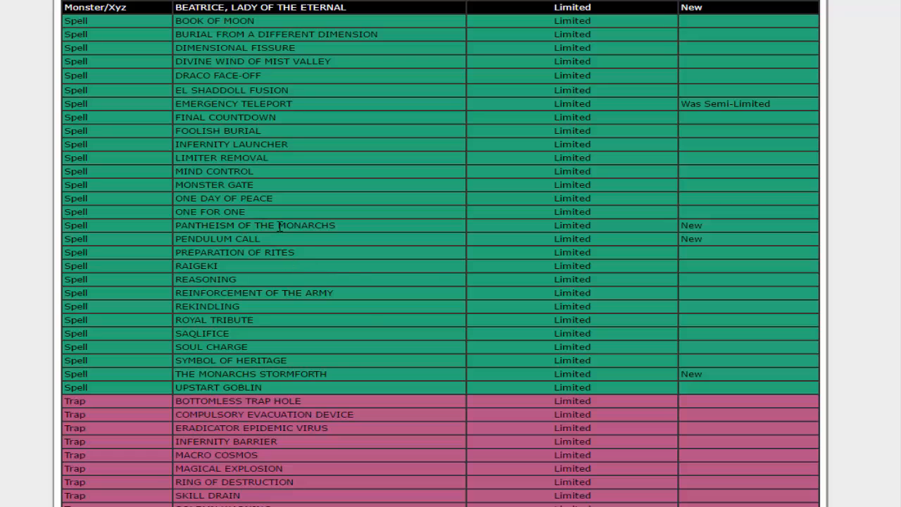
mouse_move(331, 380)
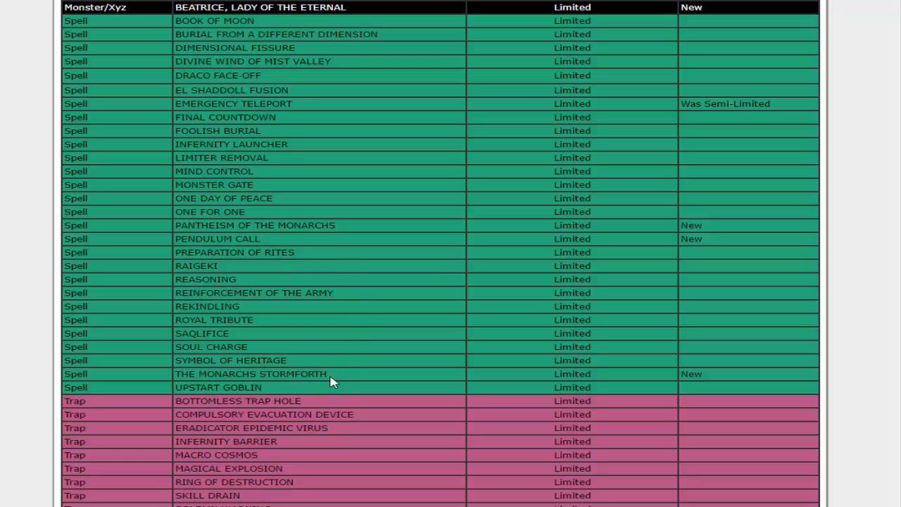
mouse_move(269, 375)
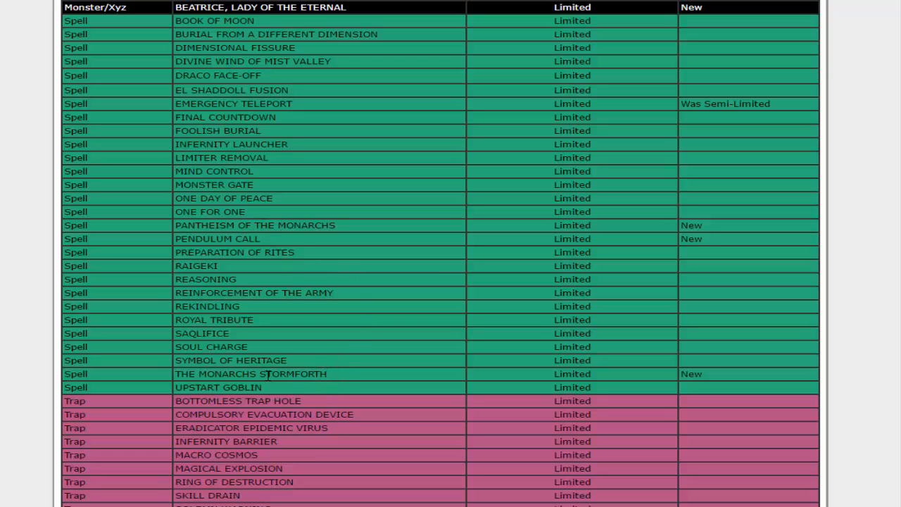
mouse_move(398, 380)
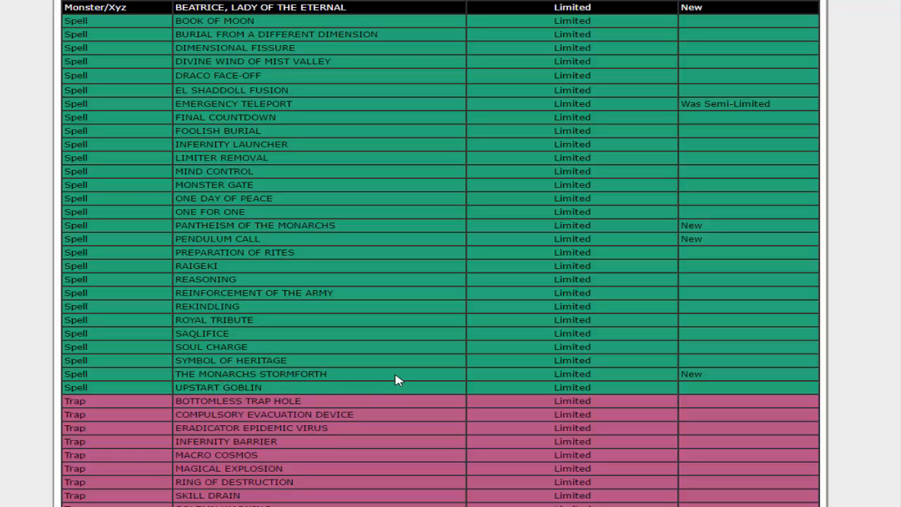
mouse_move(281, 340)
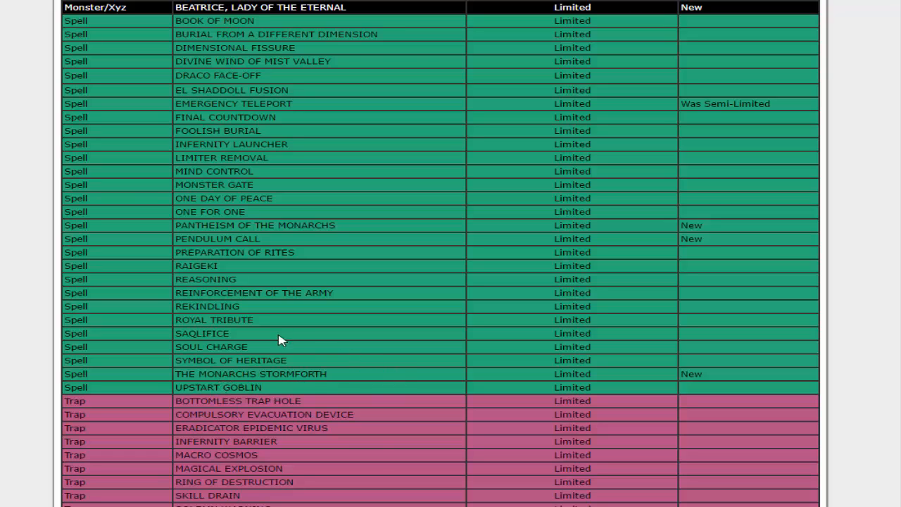
mouse_move(289, 332)
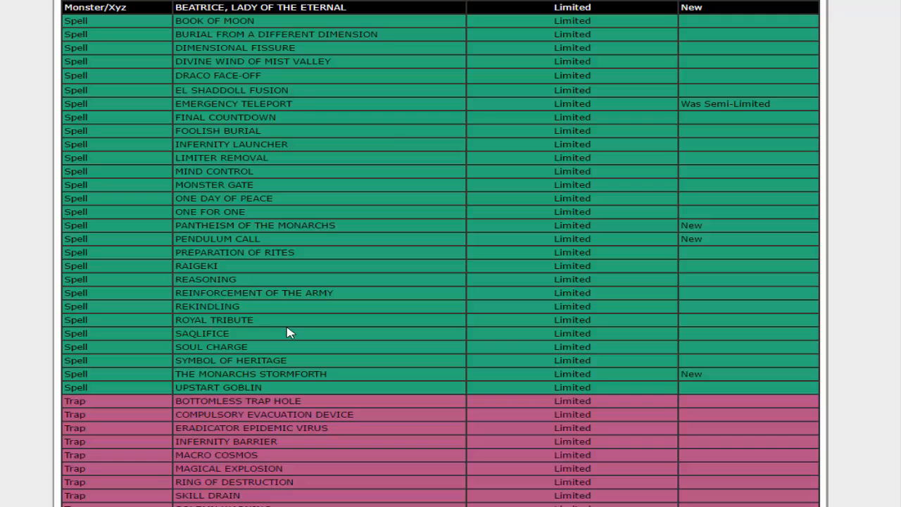
mouse_move(141, 327)
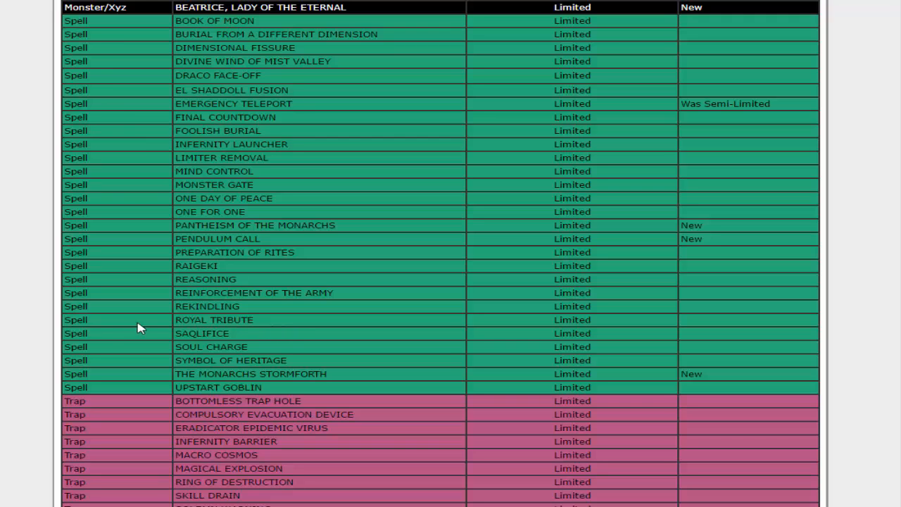
scroll("down", 3)
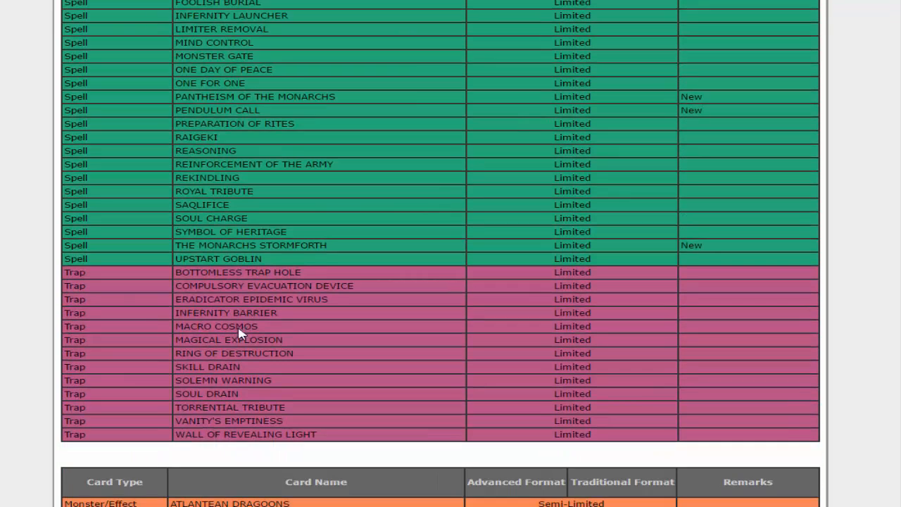
mouse_move(442, 306)
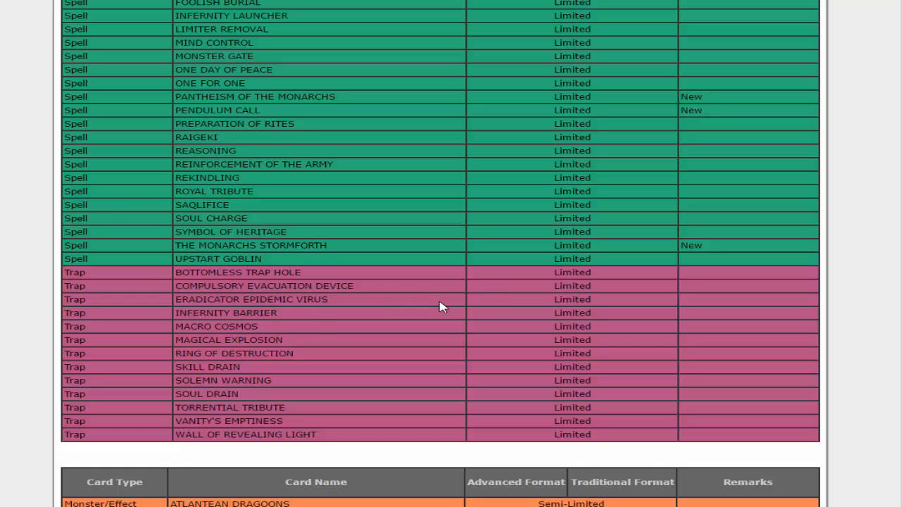
mouse_move(715, 425)
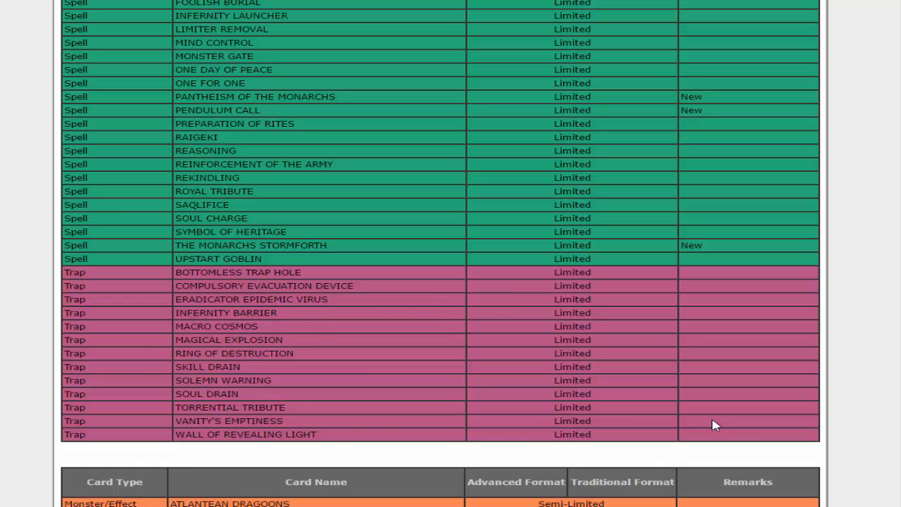
mouse_move(584, 397)
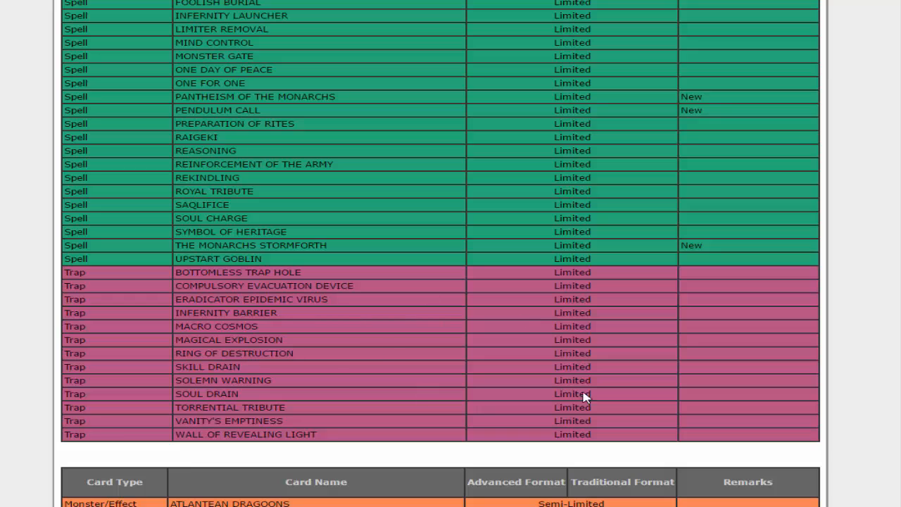
mouse_move(350, 278)
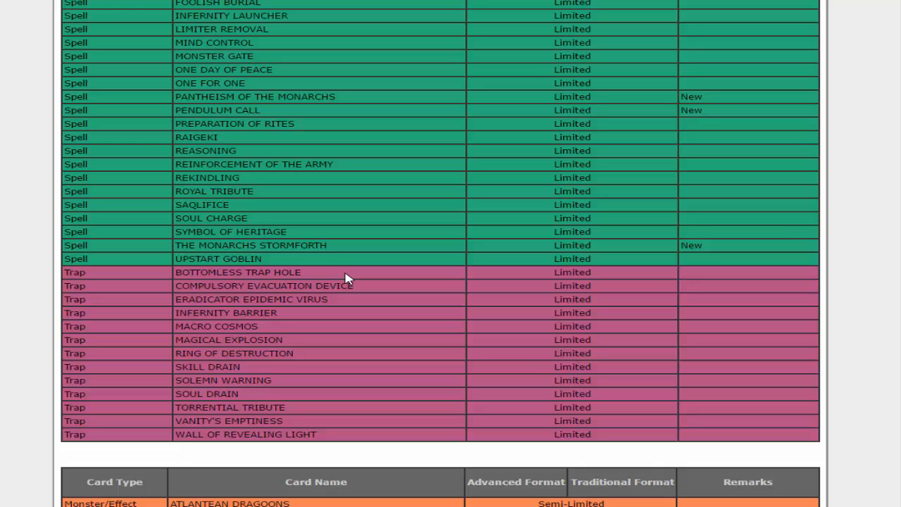
mouse_move(352, 268)
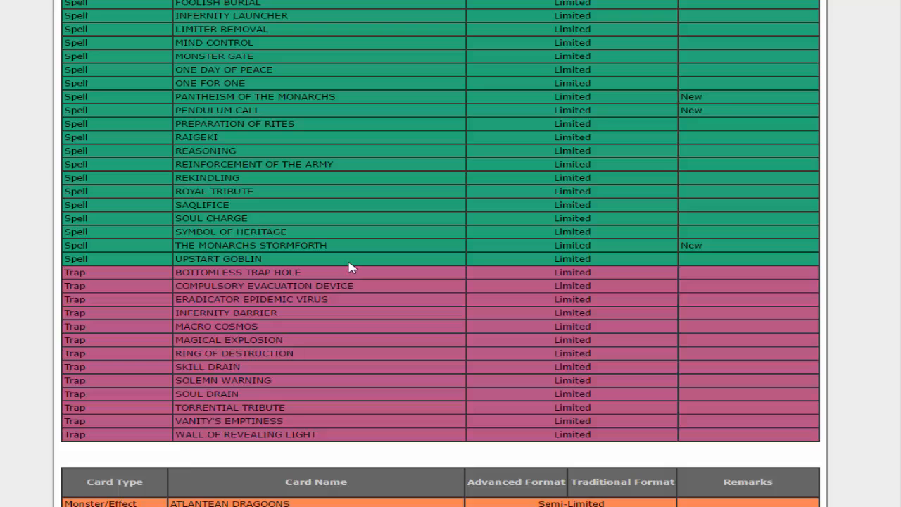
scroll("down", 3)
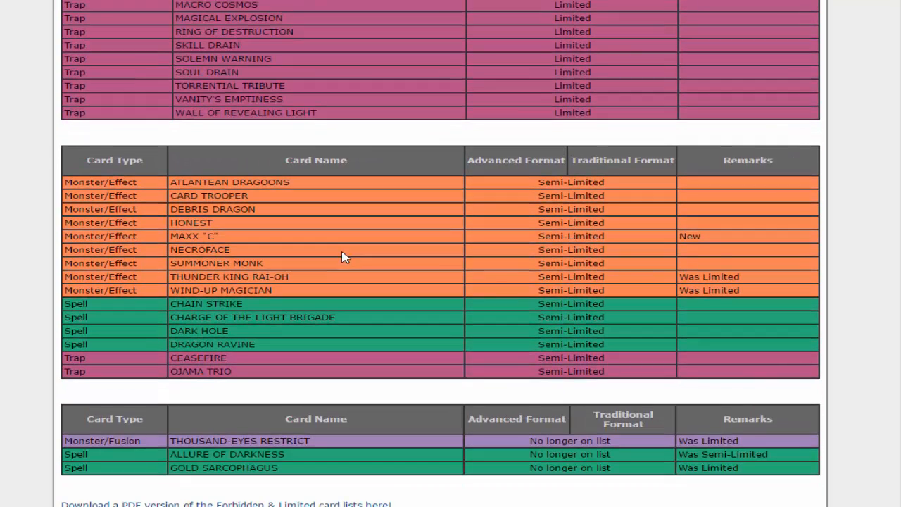
mouse_move(459, 150)
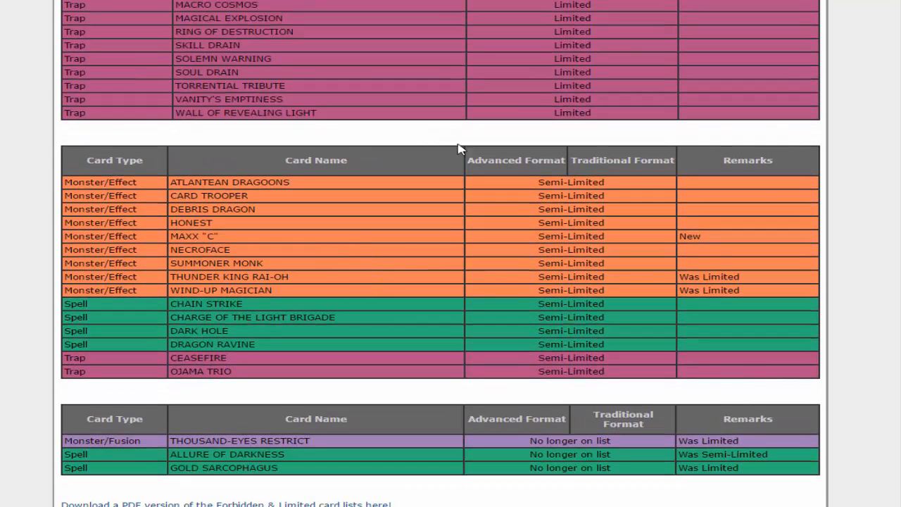
mouse_move(222, 238)
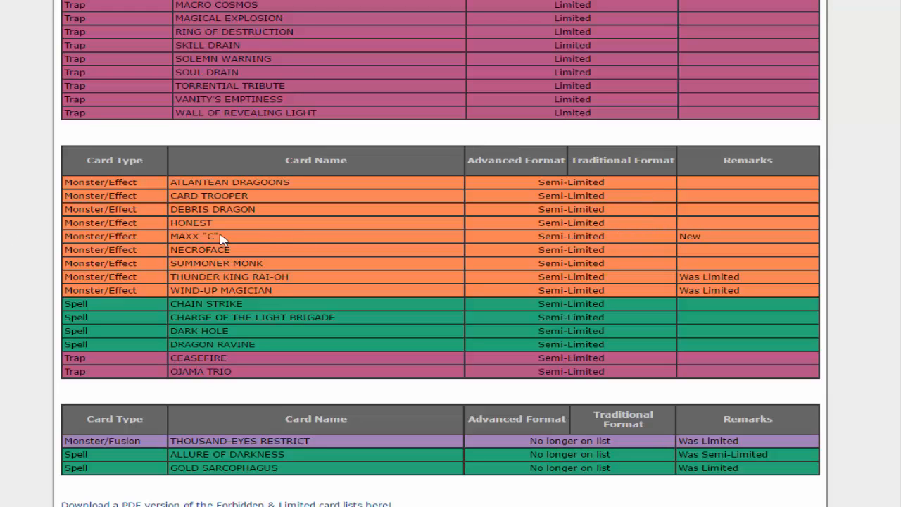
mouse_move(666, 203)
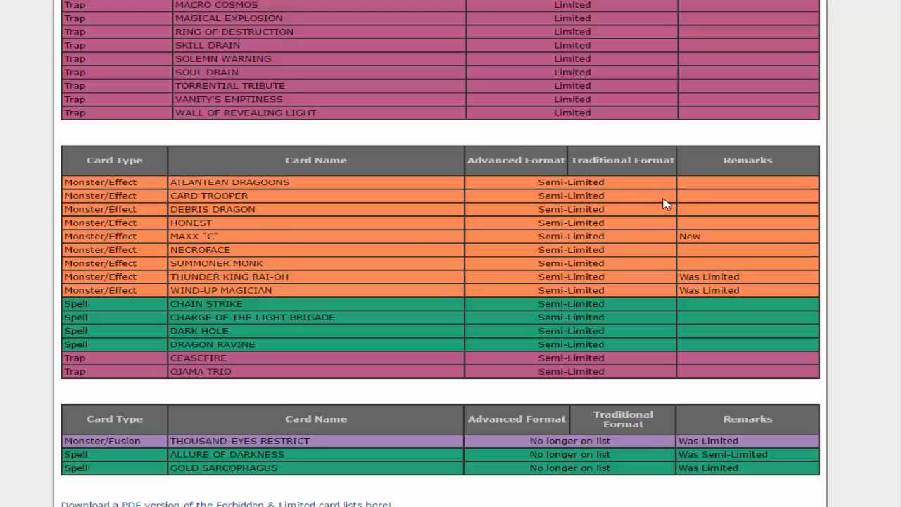
mouse_move(641, 157)
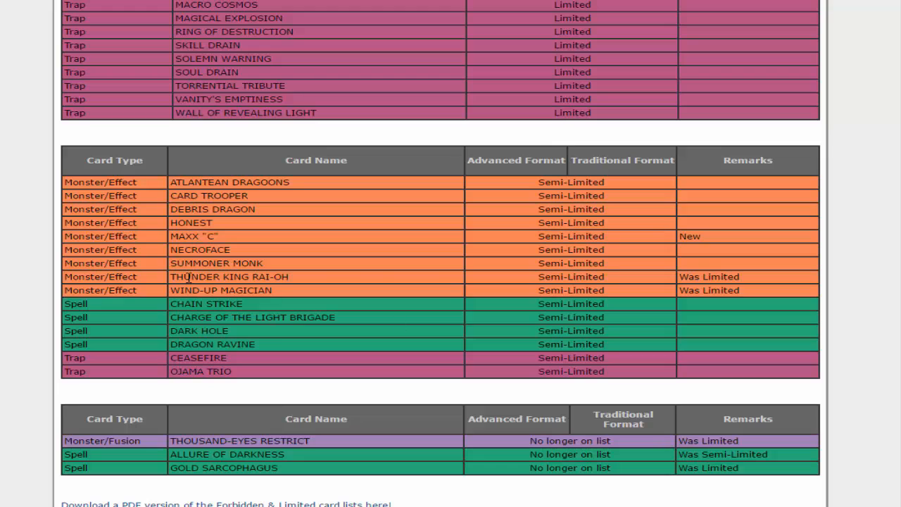
mouse_move(774, 273)
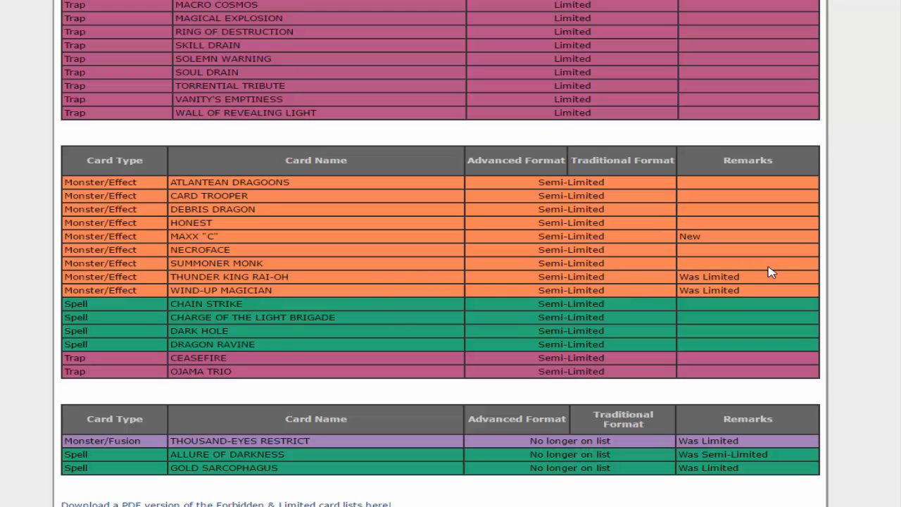
mouse_move(287, 362)
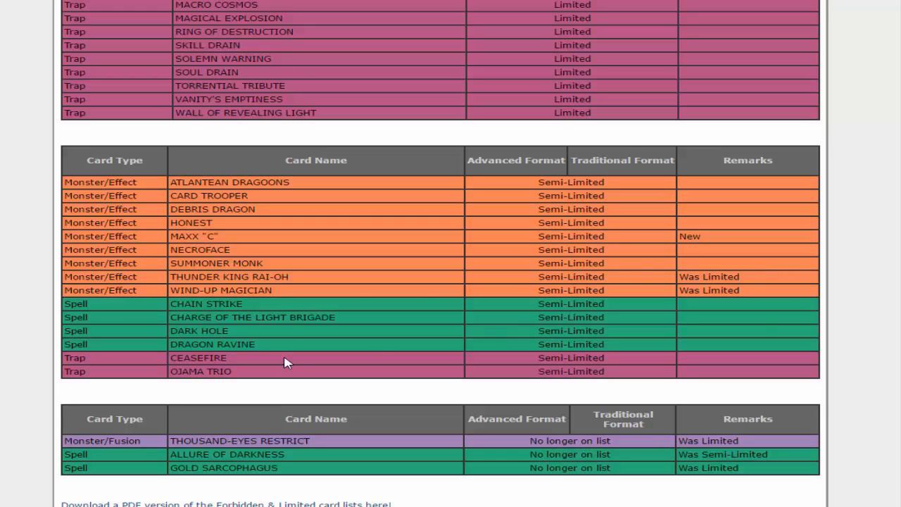
mouse_move(186, 201)
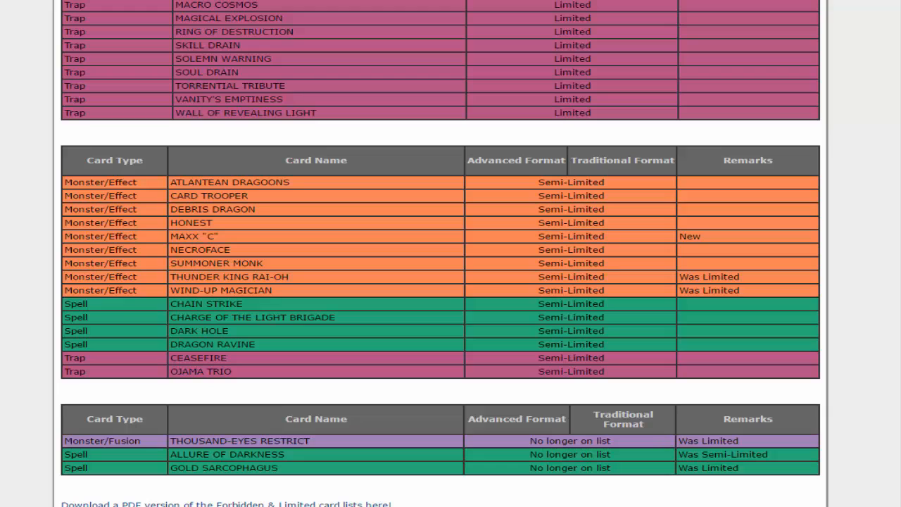
mouse_move(706, 341)
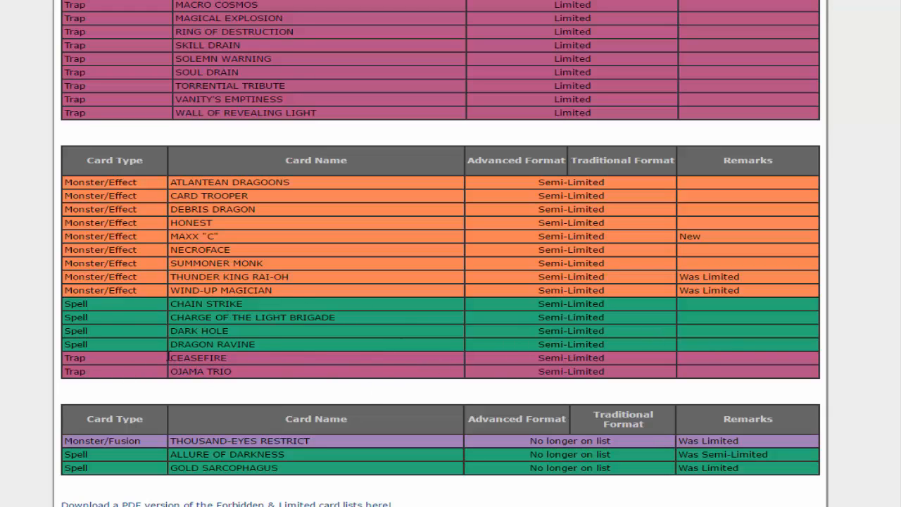
scroll("down", 3)
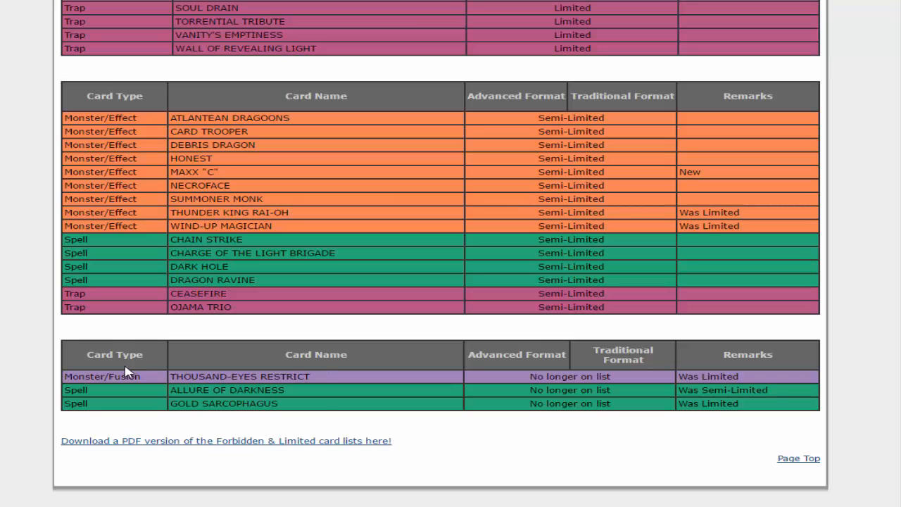
mouse_move(735, 389)
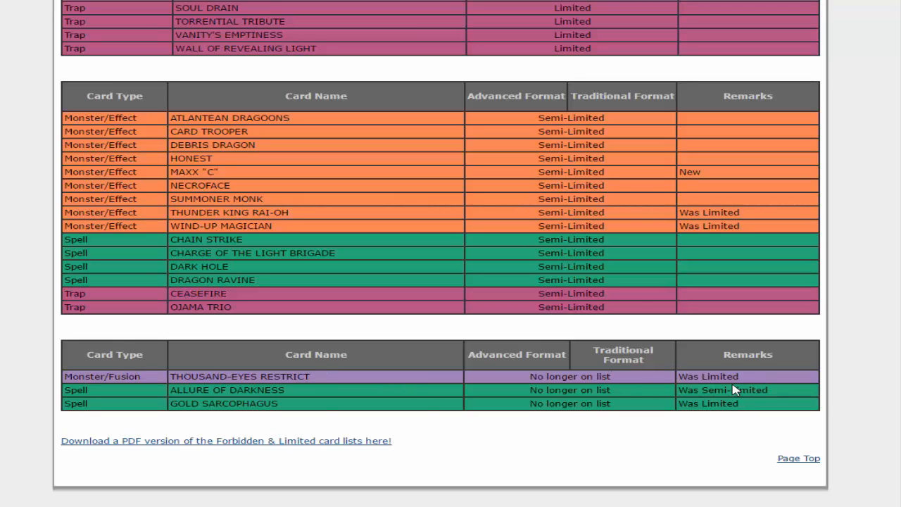
mouse_move(624, 392)
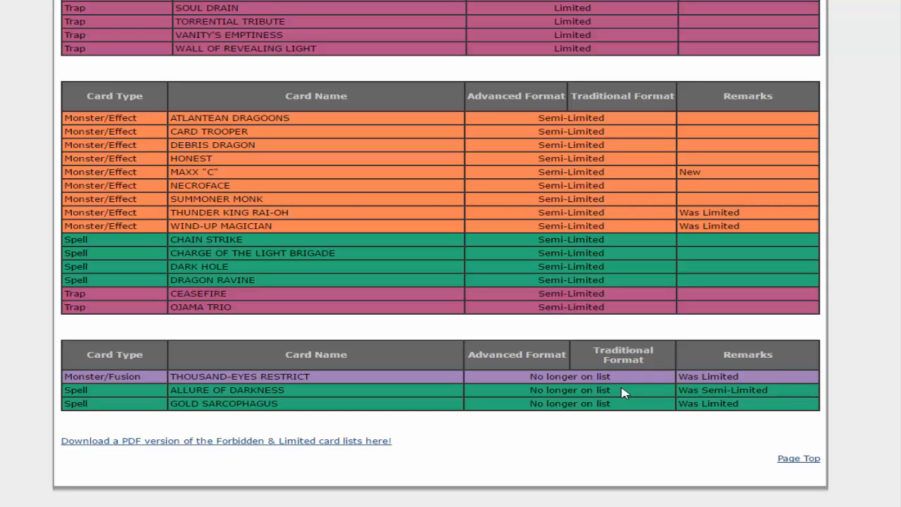
mouse_move(653, 399)
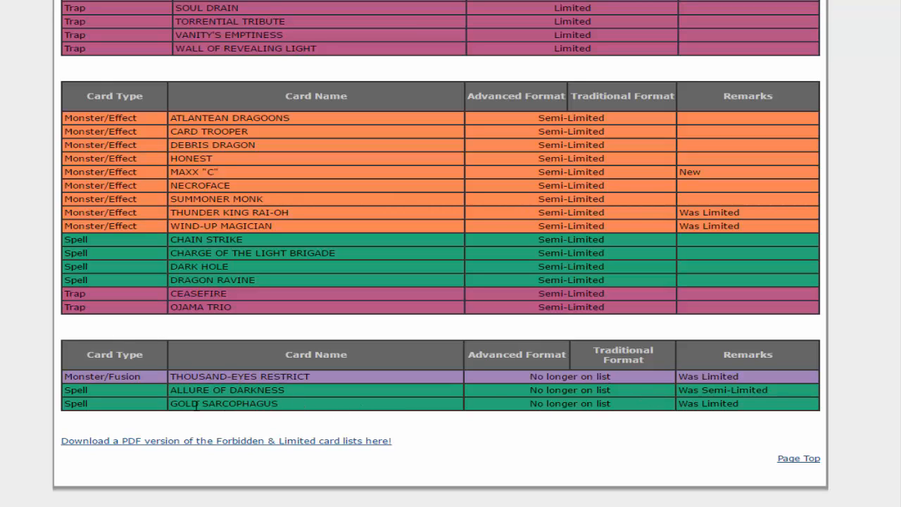
mouse_move(713, 406)
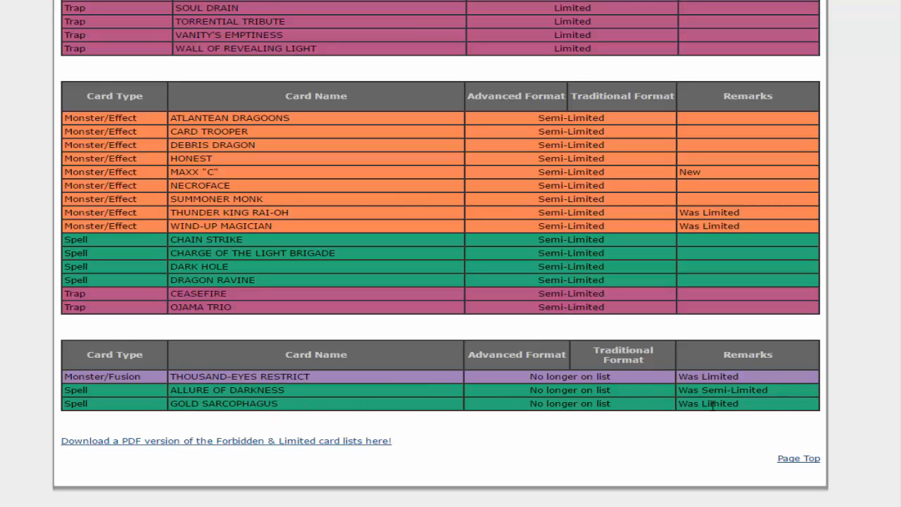